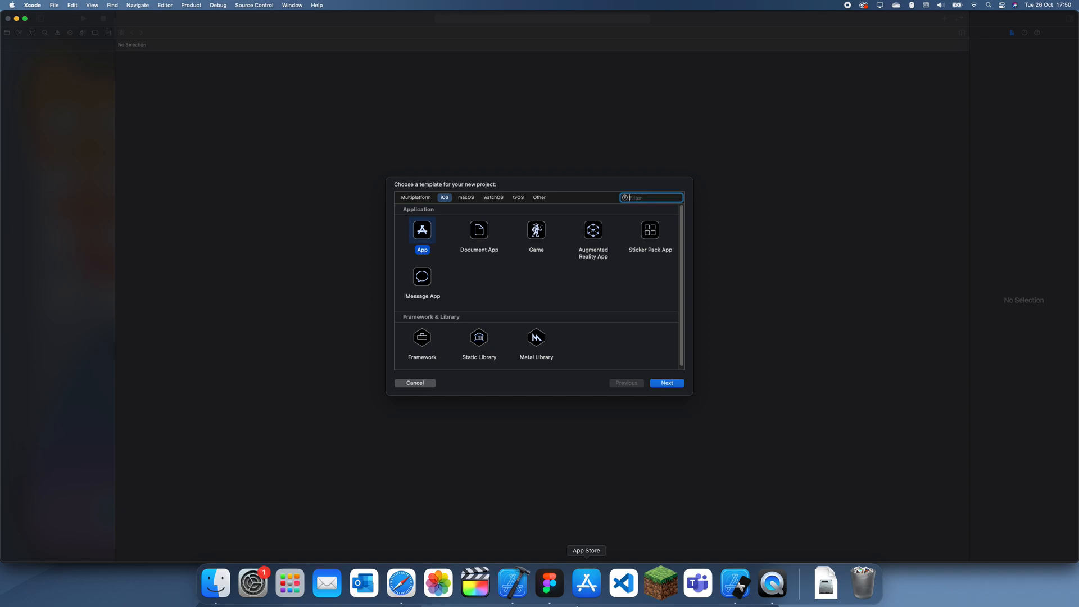
{"action": "mouse_move", "coordinate": [550, 568]}
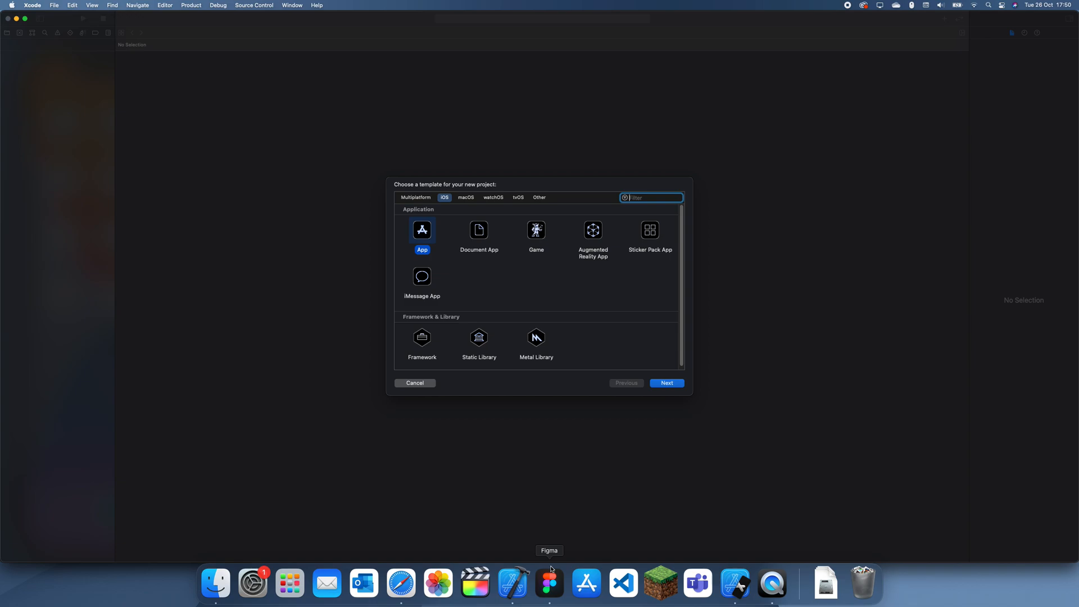
{"action": "mouse_move", "coordinate": [282, 77]}
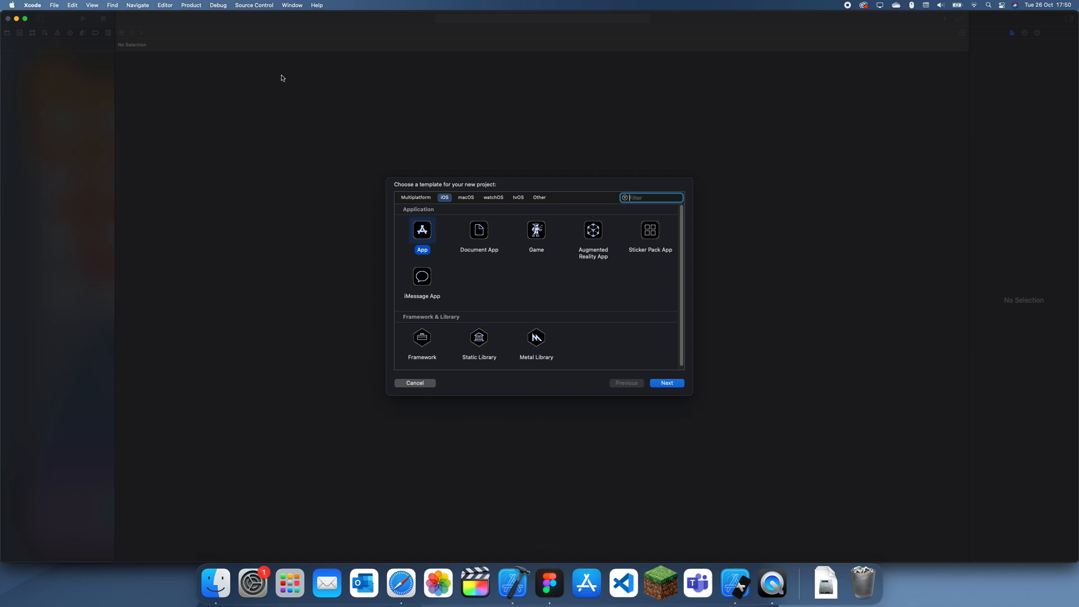
Step: Name the iOS Storyboard/Swift app project hide_navbar_b and proceed to the save location sheet
{"action": "left_click", "coordinate": [666, 383]}
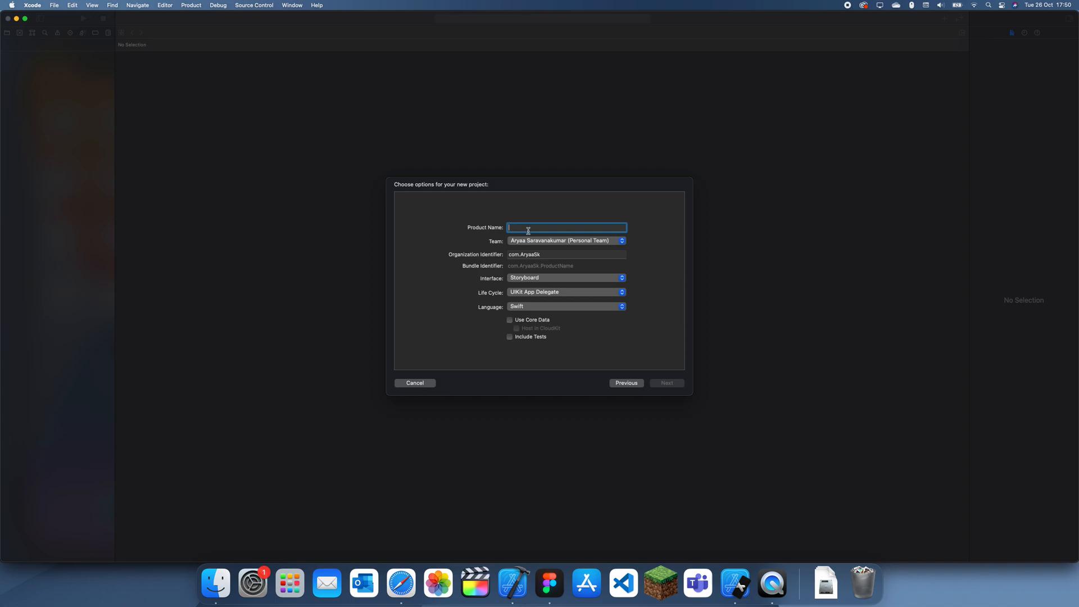
{"action": "mouse_move", "coordinate": [543, 245]}
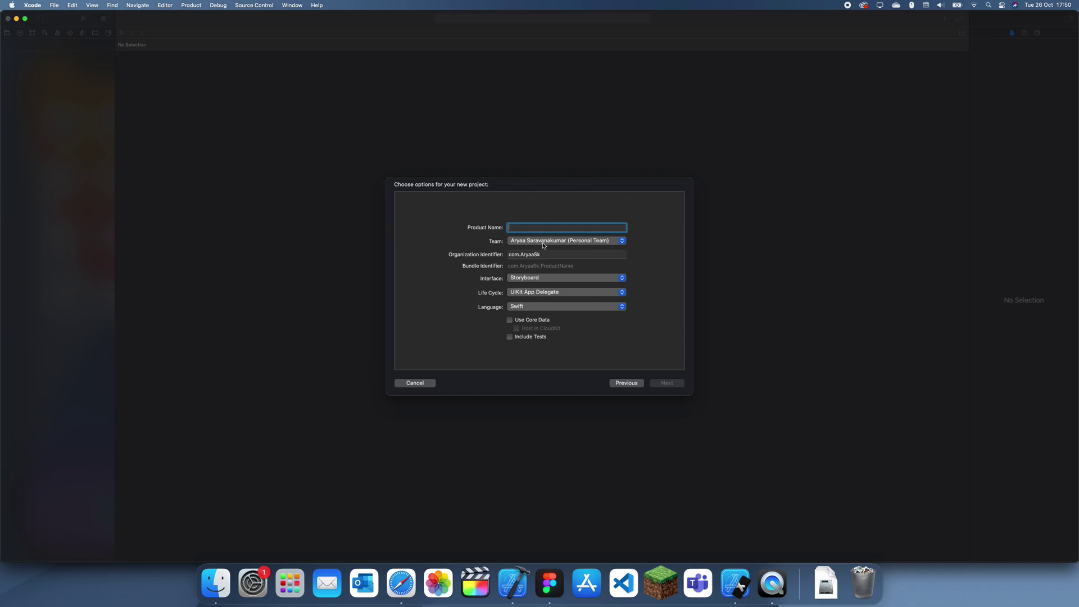
{"action": "mouse_move", "coordinate": [418, 290]}
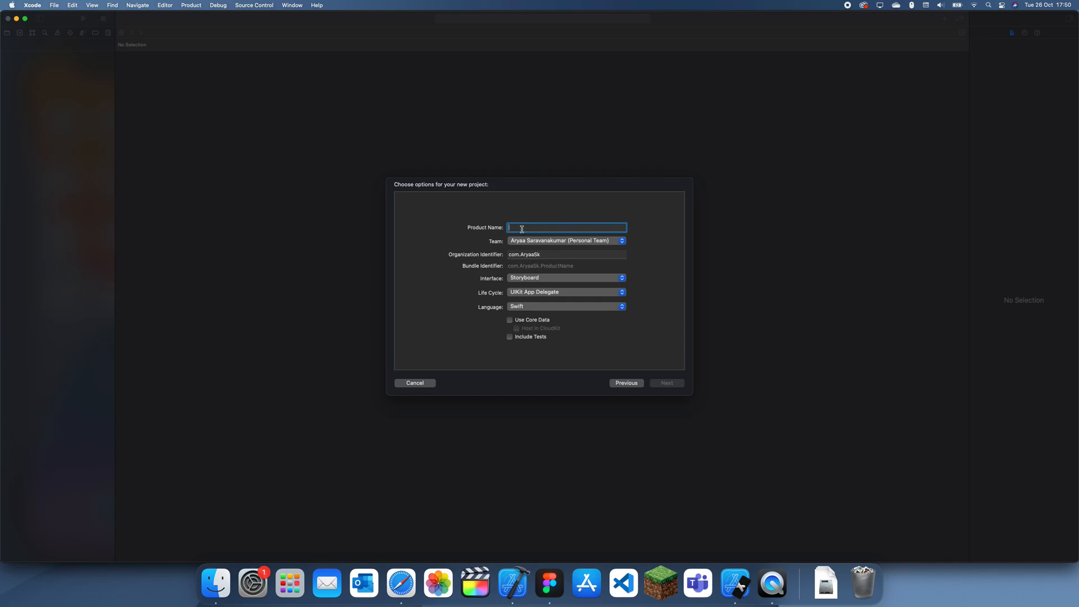
{"action": "mouse_move", "coordinate": [376, 263]}
{"action": "type", "text": "hide_navbar_b"}
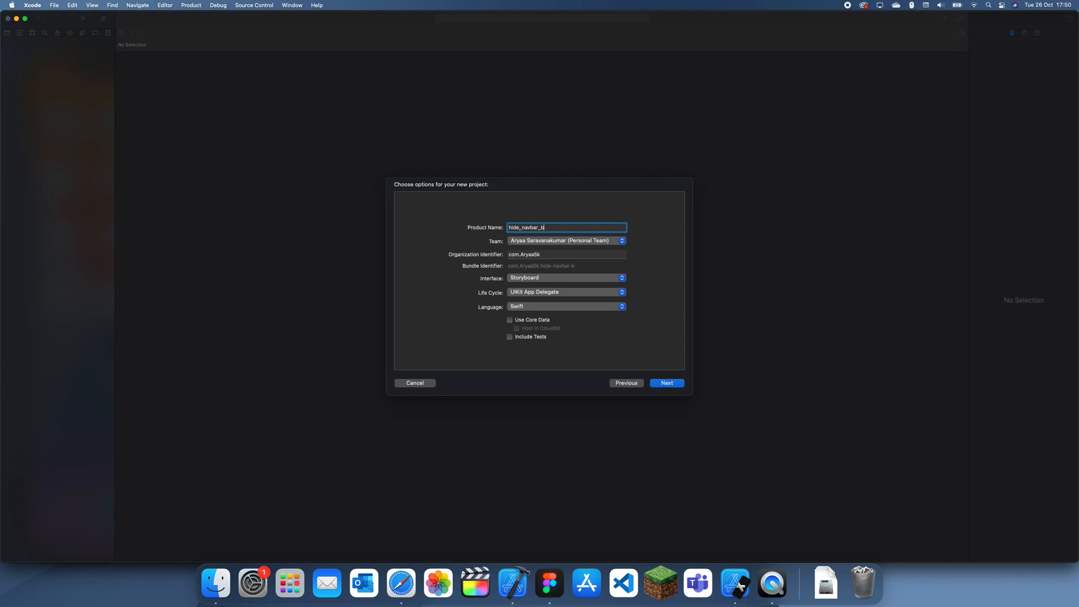
{"action": "left_click", "coordinate": [667, 383]}
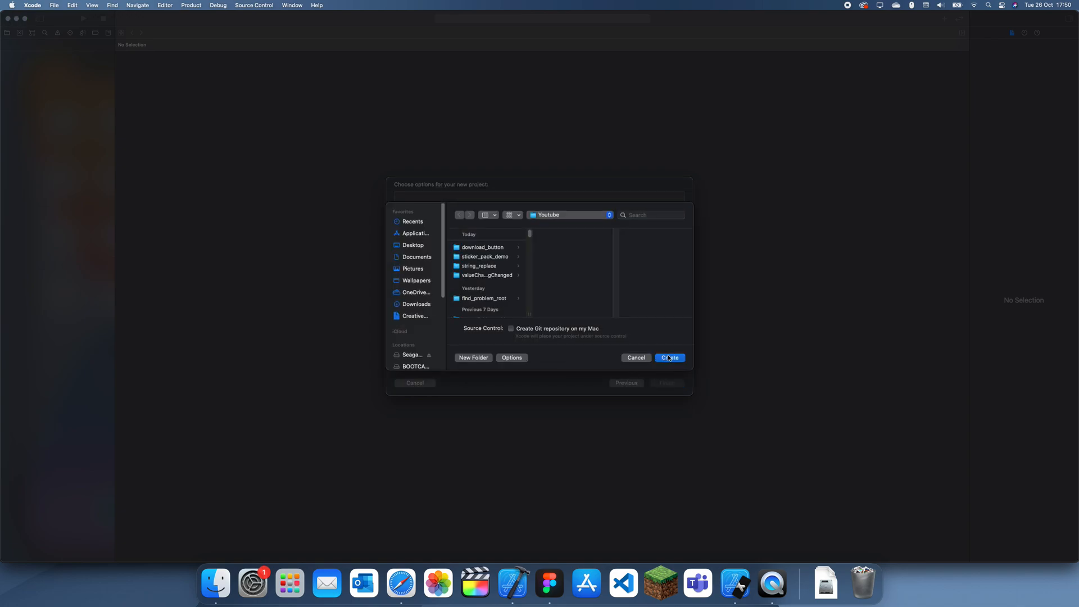
Step: Create the hide_navbar_border project, open Main.storyboard, and select its view controller
{"action": "left_click", "coordinate": [670, 358]}
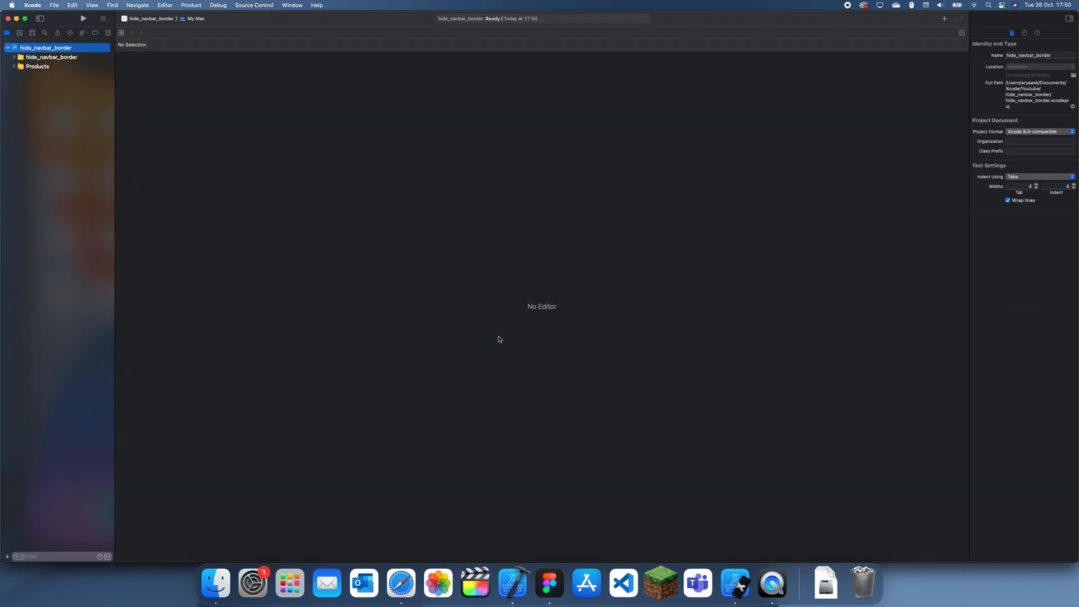
{"action": "left_click", "coordinate": [48, 85]}
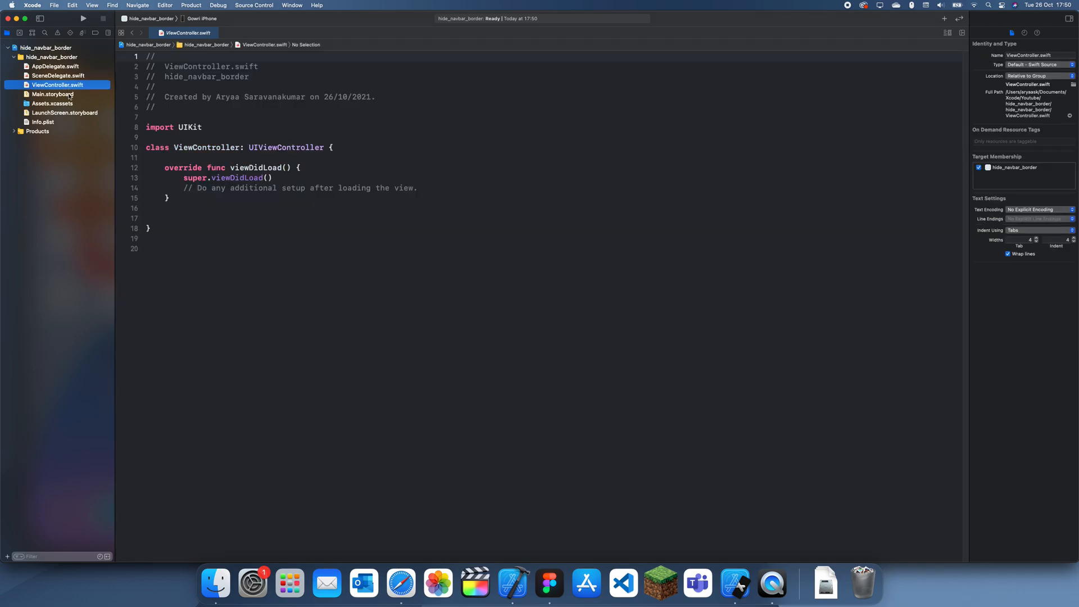
{"action": "left_click", "coordinate": [53, 94]}
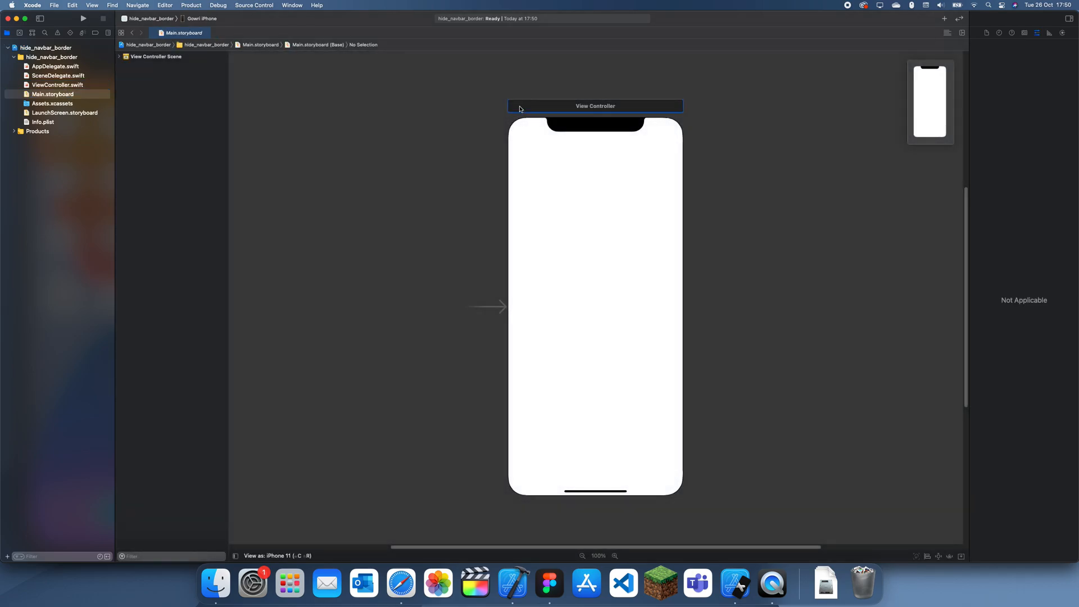
{"action": "left_click", "coordinate": [156, 5]}
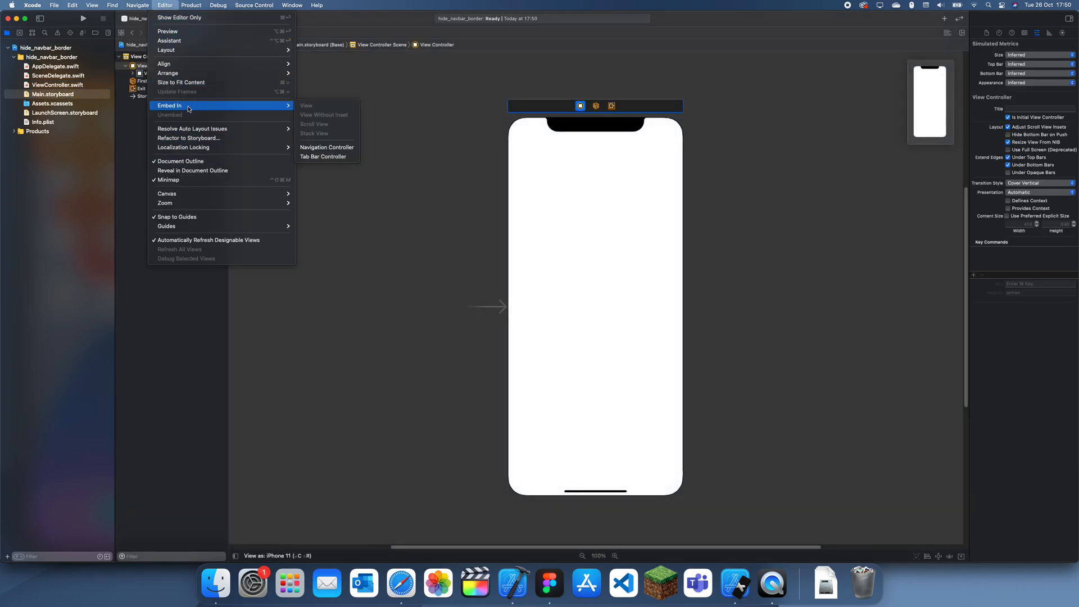
Step: Embed the view controller in a Navigation Controller and give its view a System Teal background
{"action": "left_click", "coordinate": [327, 147]}
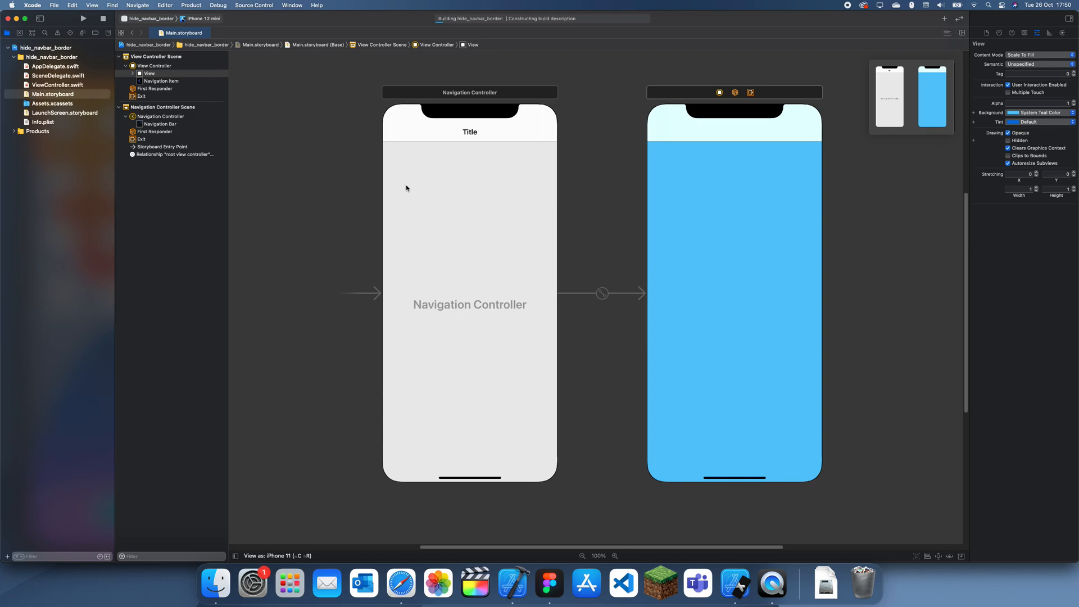
{"action": "mouse_move", "coordinate": [656, 149]}
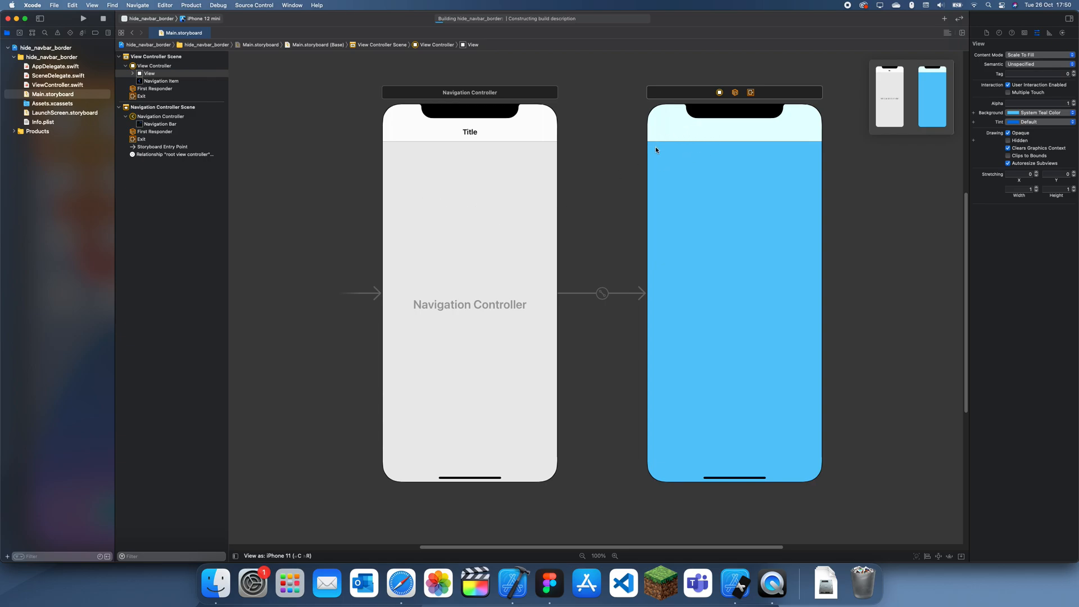
Step: Inspect the app in the iPhone 12 mini Simulator, then return to Xcode
{"action": "left_click", "coordinate": [86, 19]}
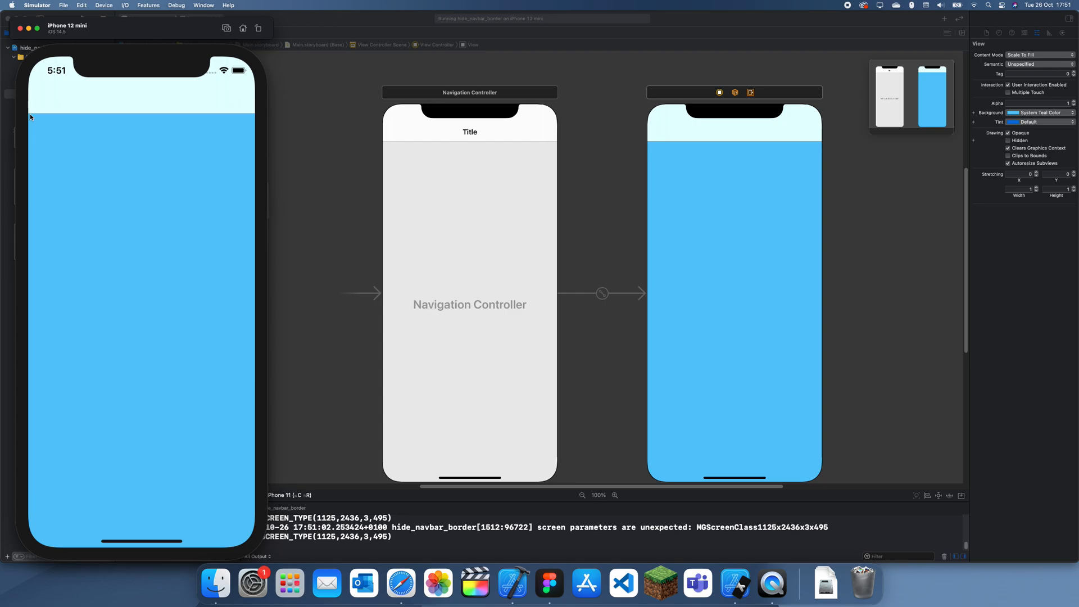
{"action": "mouse_move", "coordinate": [253, 118]}
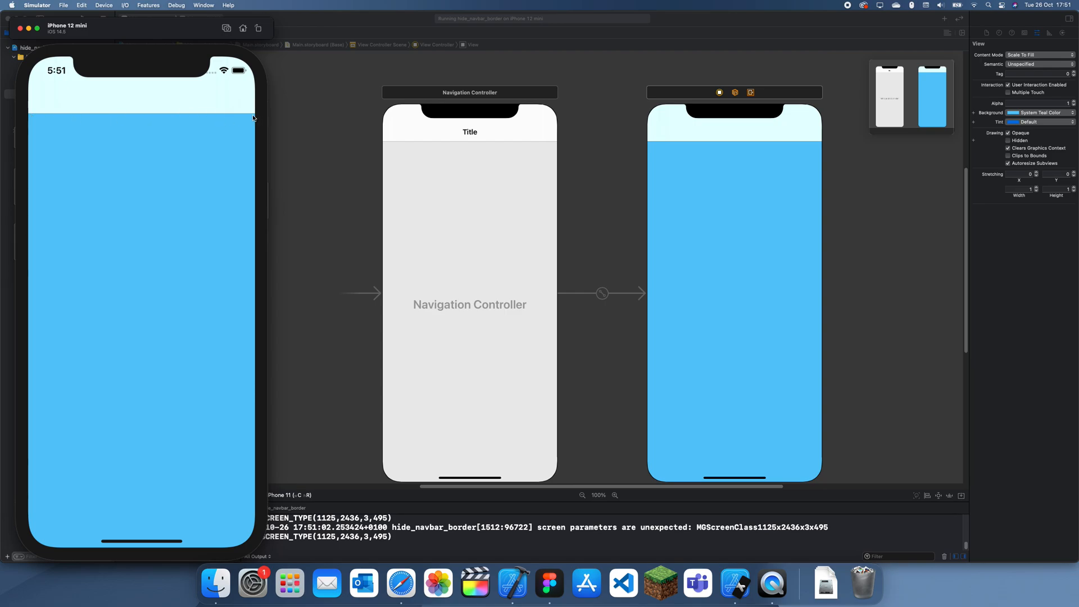
{"action": "mouse_move", "coordinate": [197, 118]}
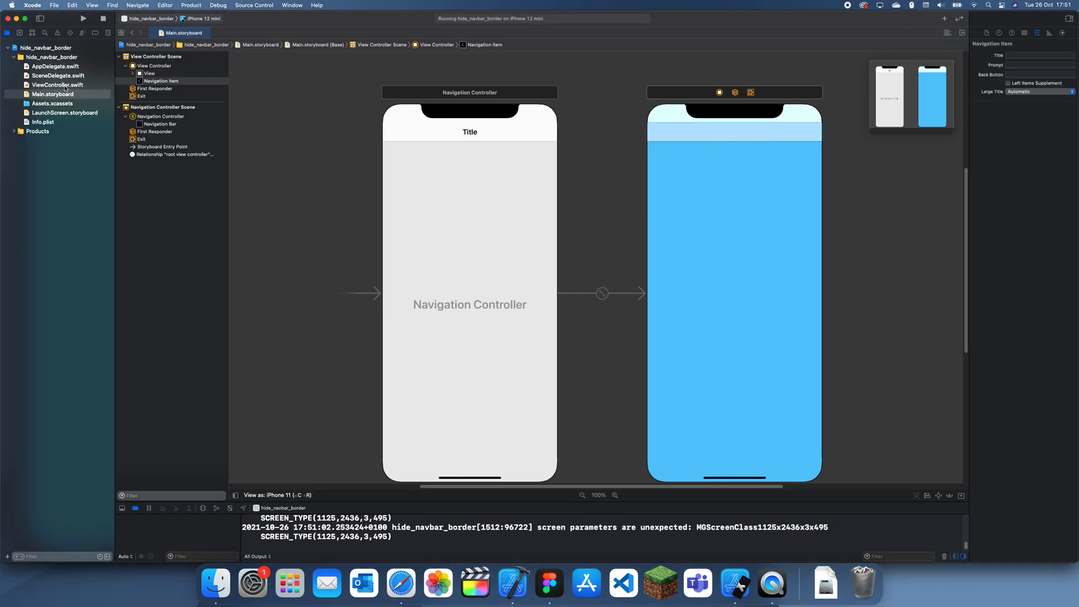
Step: In ViewController.swift, add viewDidLayoutSubviews calling super and let navBar = navigationController?.navigationBar
{"action": "left_click", "coordinate": [54, 85]}
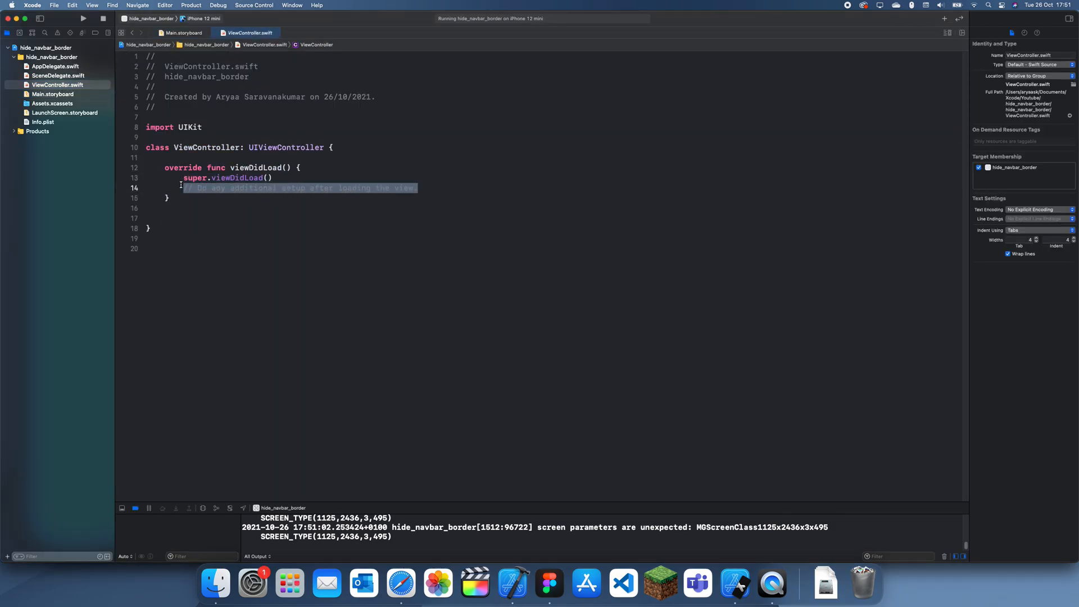
{"action": "key", "text": "Delete"}
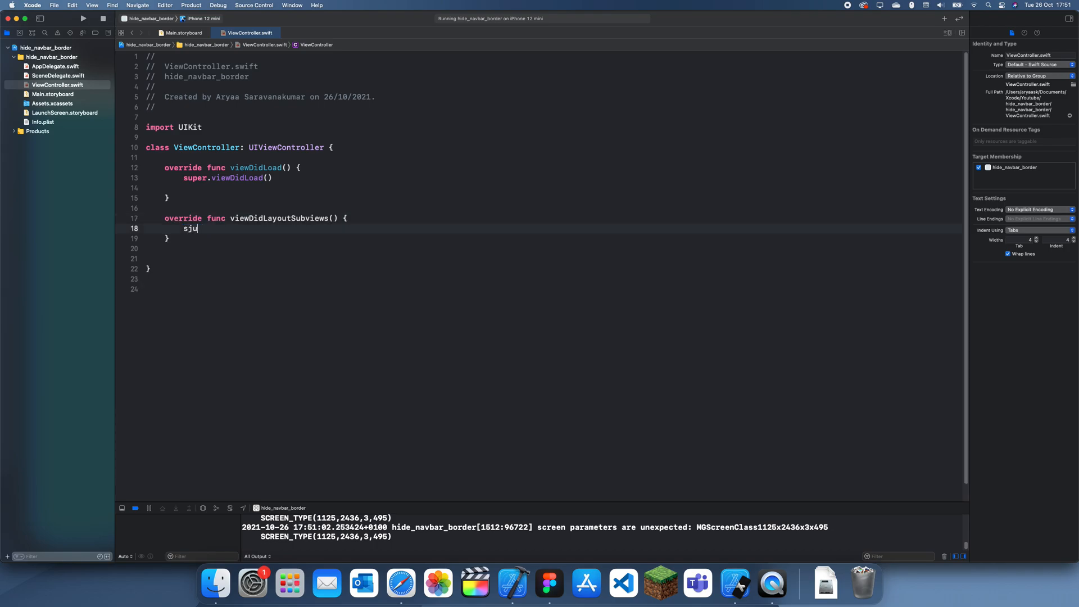
{"action": "type", "text": "super."}
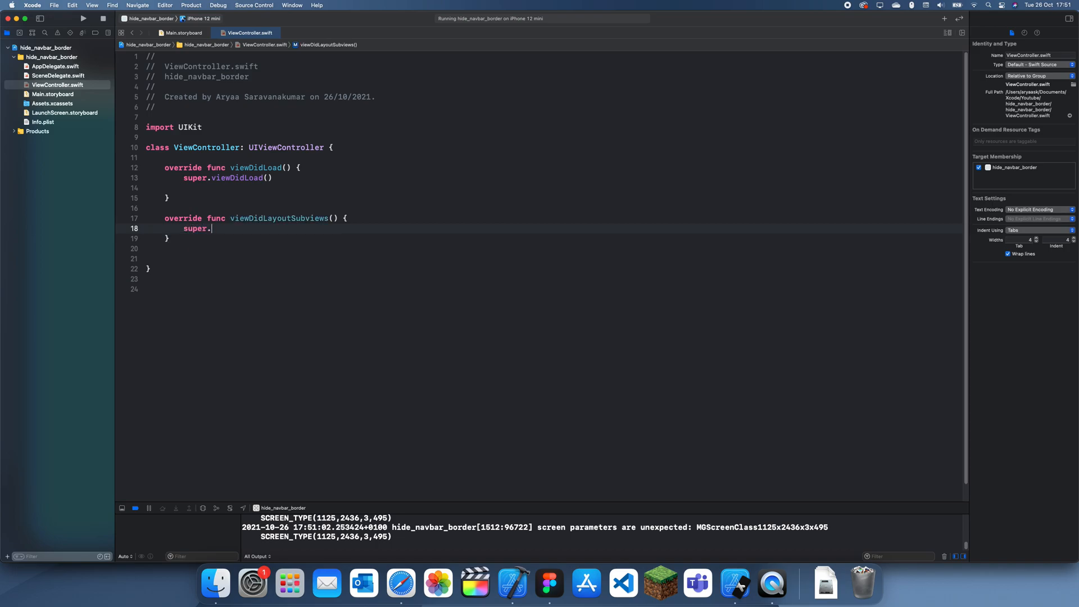
{"action": "type", "text": "viewDidLayoutSubviews()"}
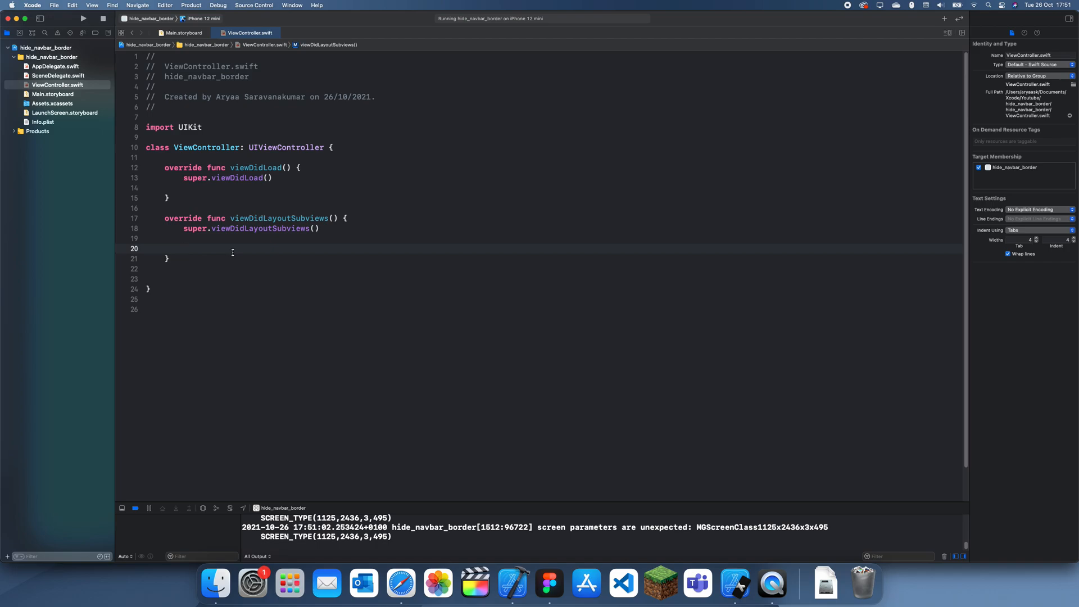
{"action": "type", "text": "let n"}
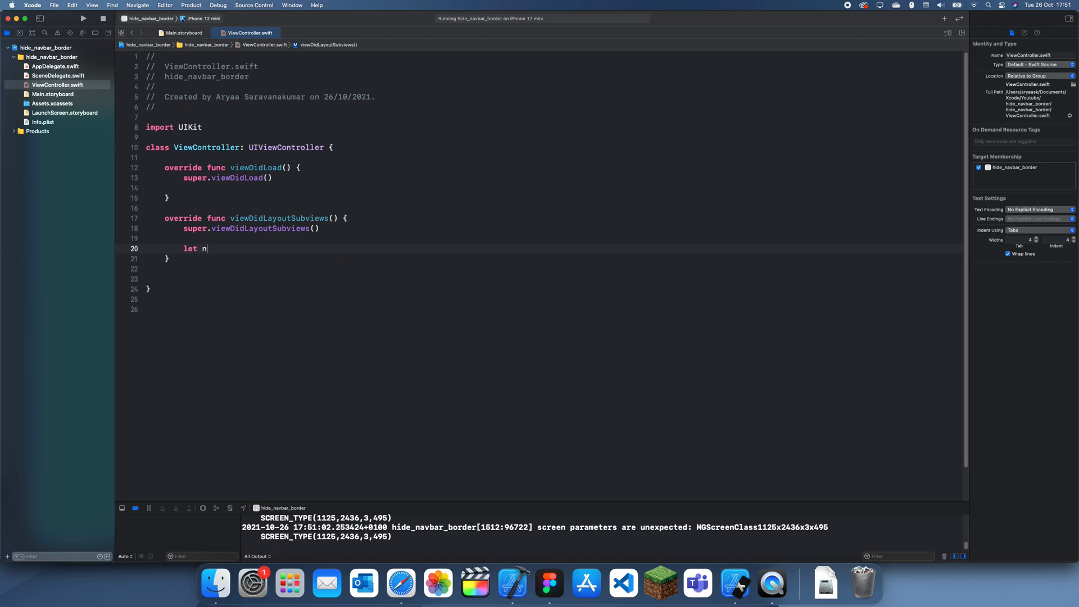
{"action": "type", "text": "avBar ="}
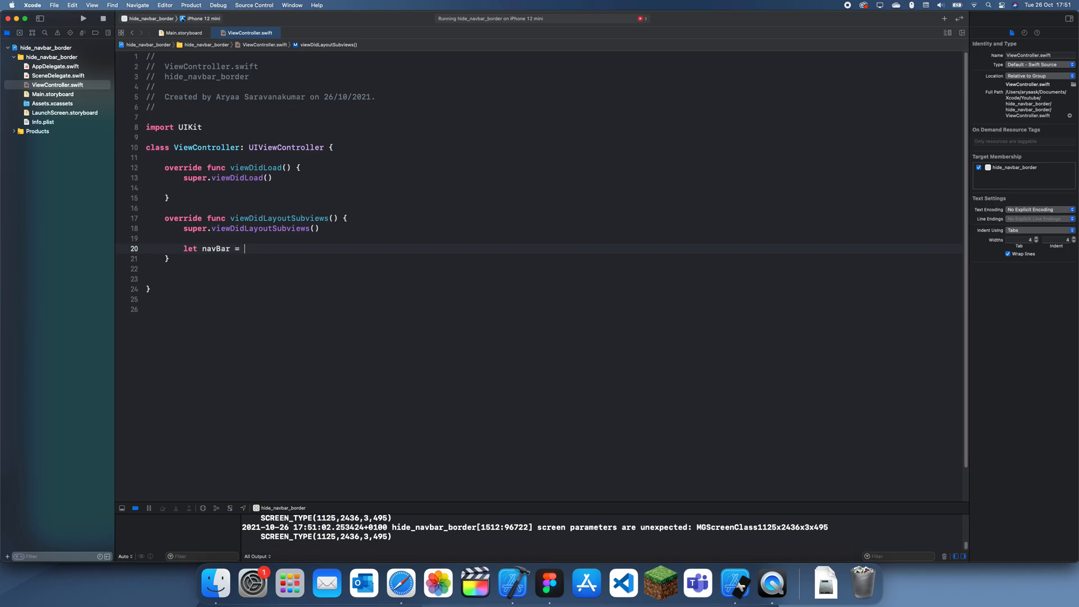
{"action": "type", "text": "navigationController"}
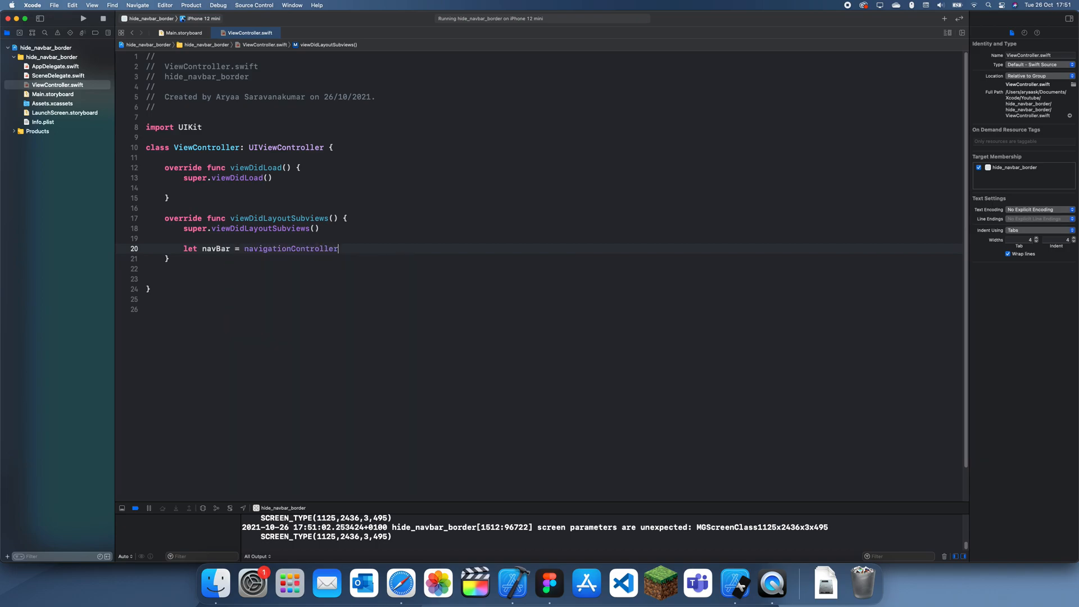
{"action": "type", "text": ".navigationBar"}
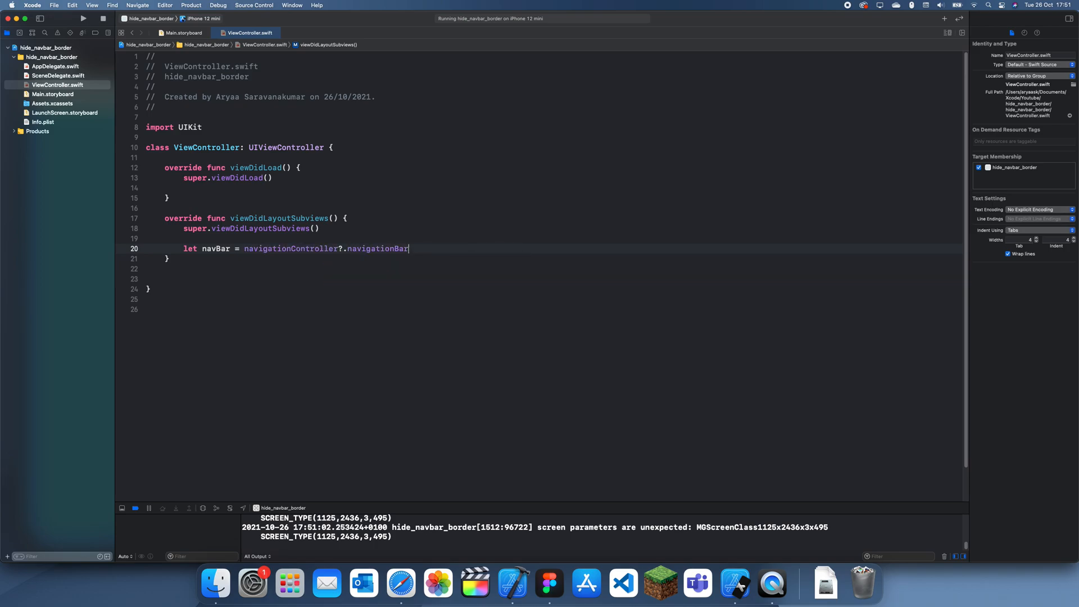
Step: Create a UINavigationBarAppearance navBarAppearance and set its shadowColor to .clear
{"action": "key", "text": "Return"}
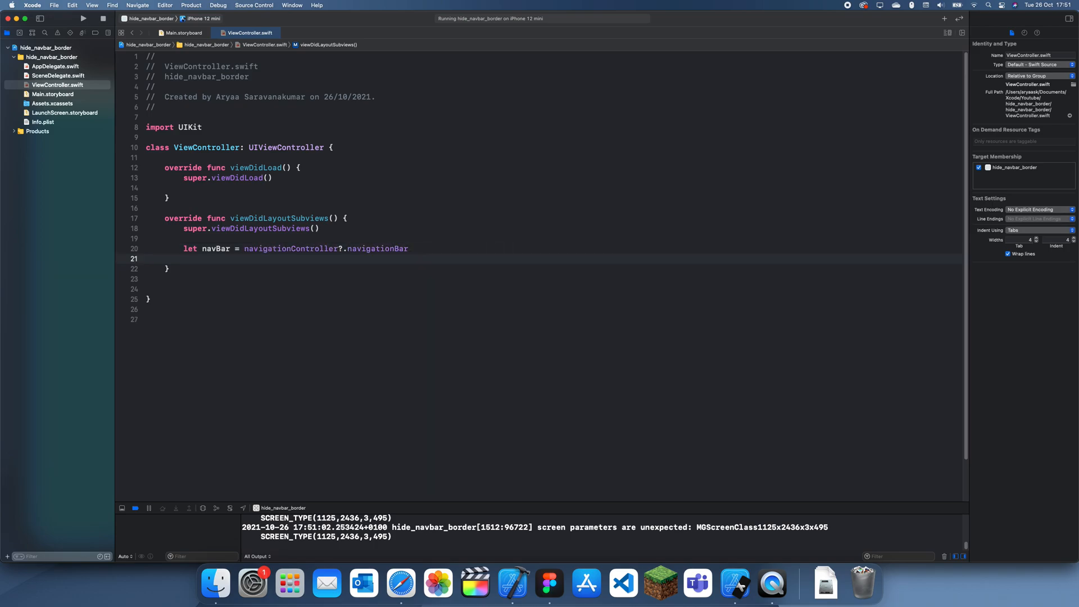
{"action": "type", "text": "let"}
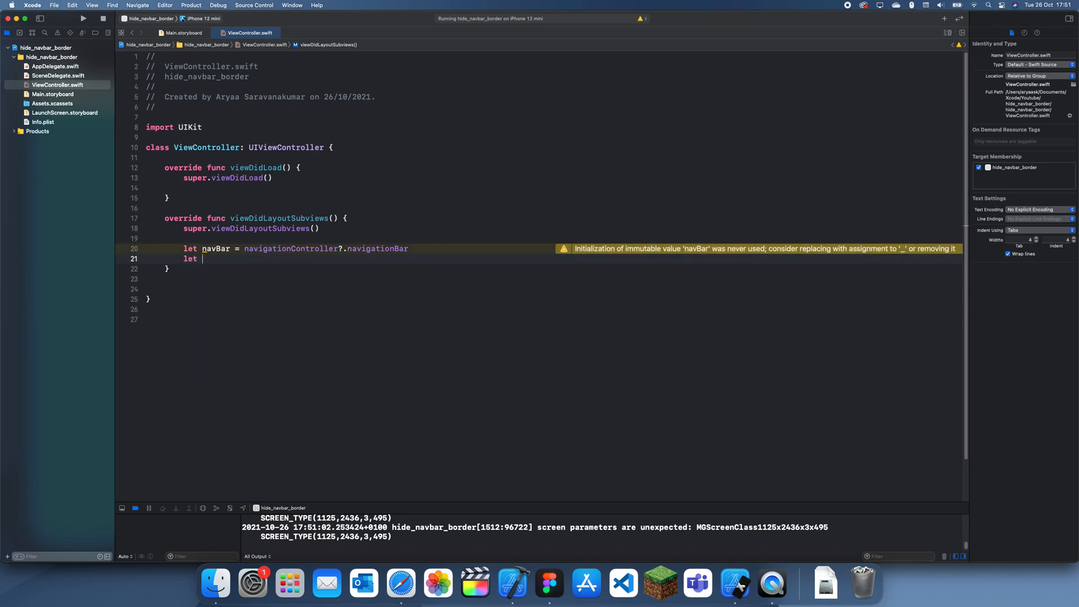
{"action": "type", "text": "navBarAppearance ="}
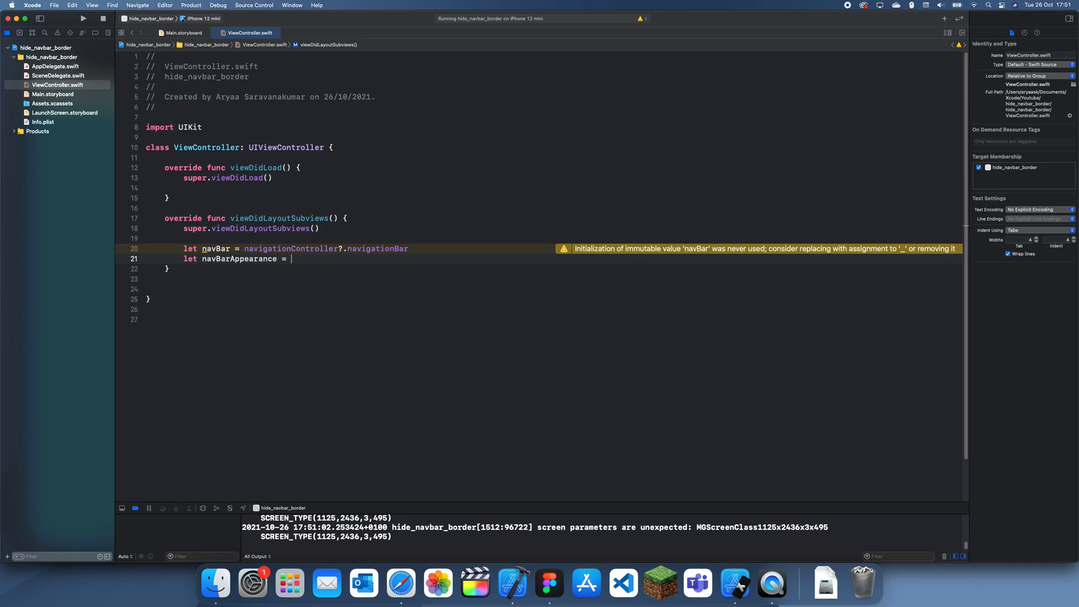
{"action": "type", "text": "UINavigationBarAppearance("}
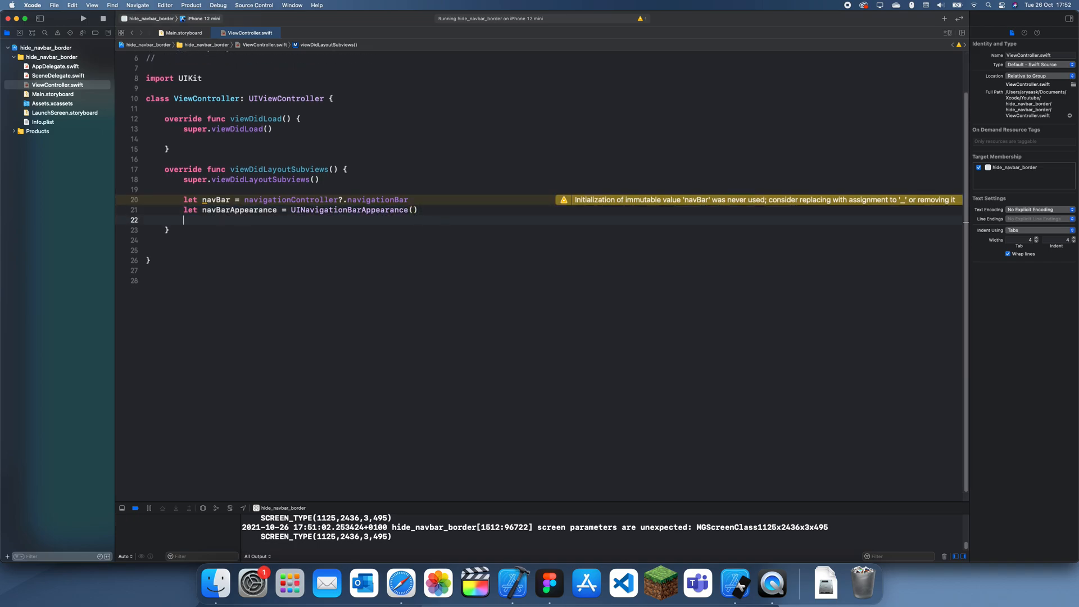
{"action": "type", "text": "navBarAppearance."}
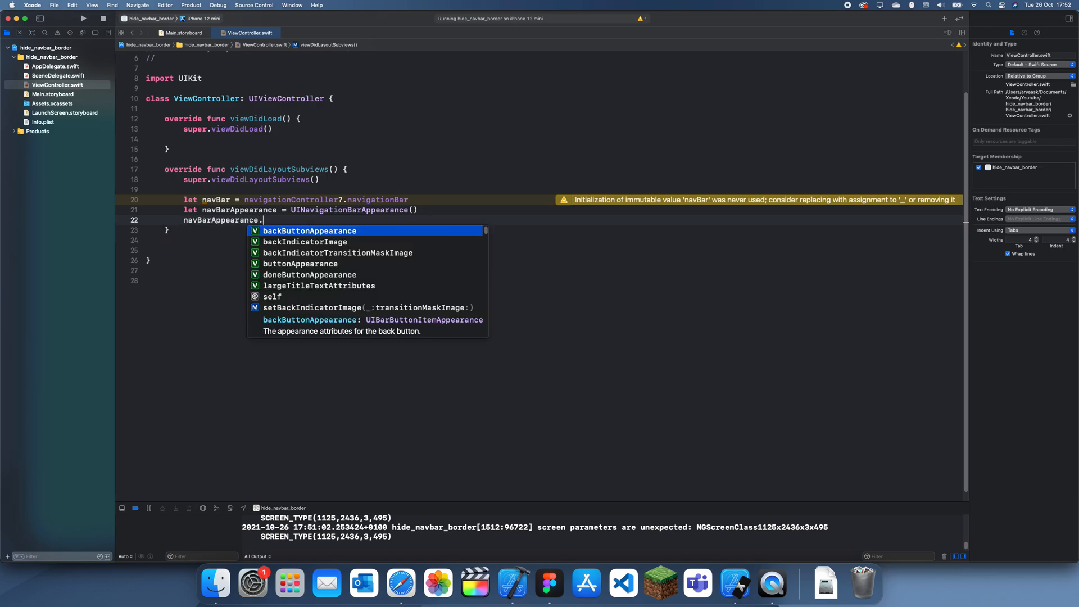
{"action": "type", "text": "shadowColor"}
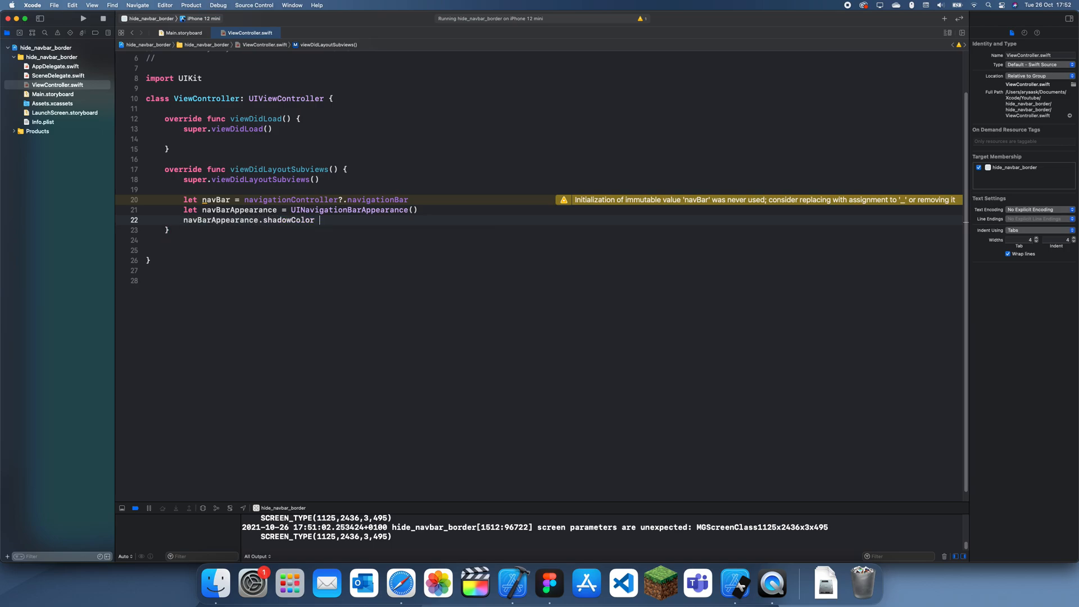
{"action": "type", "text": "= .clear"}
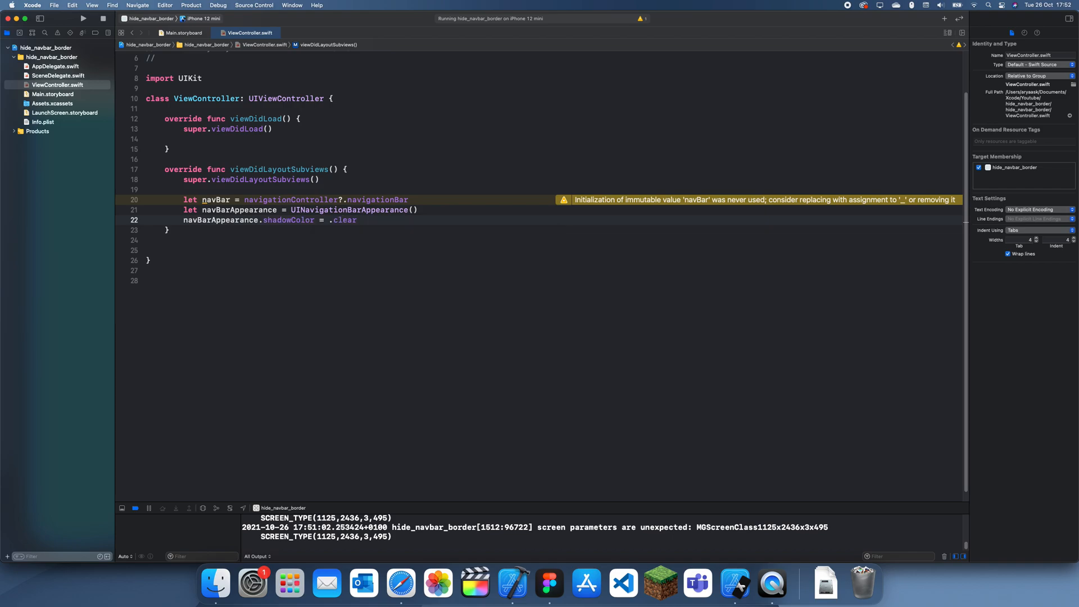
Step: Assign navBarAppearance to navBar's scrollEdgeAppearance
{"action": "key", "text": "Return"}
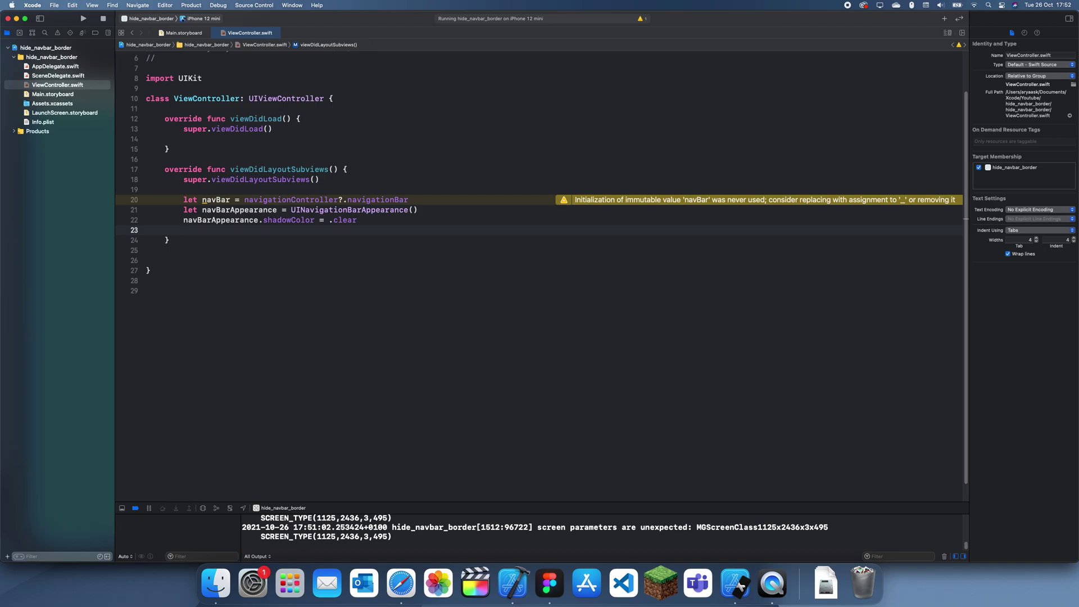
{"action": "type", "text": "navBarAppearance."}
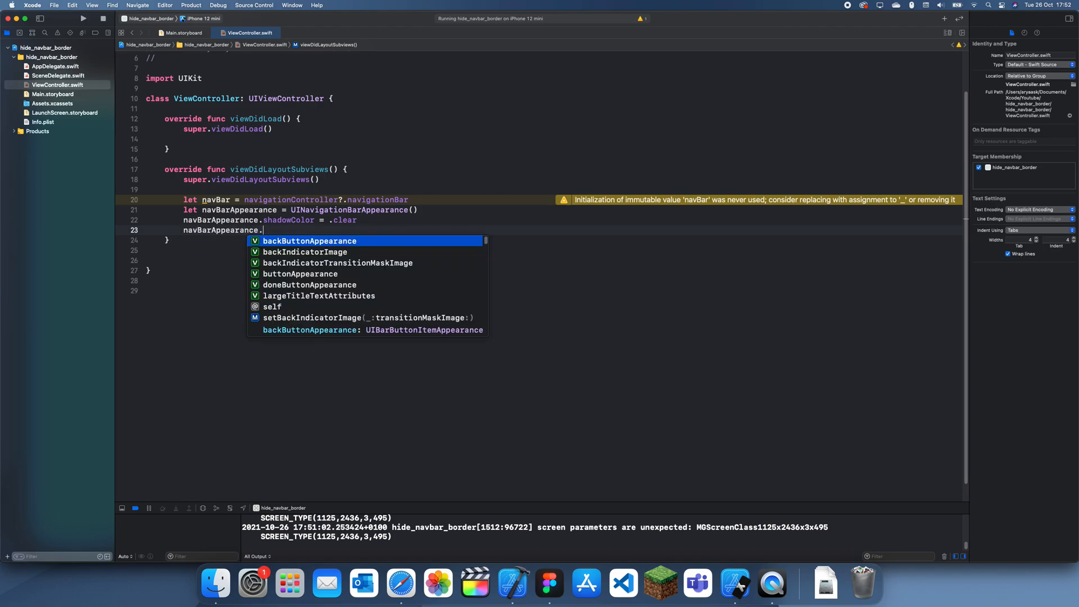
{"action": "type", "text": "nav"}
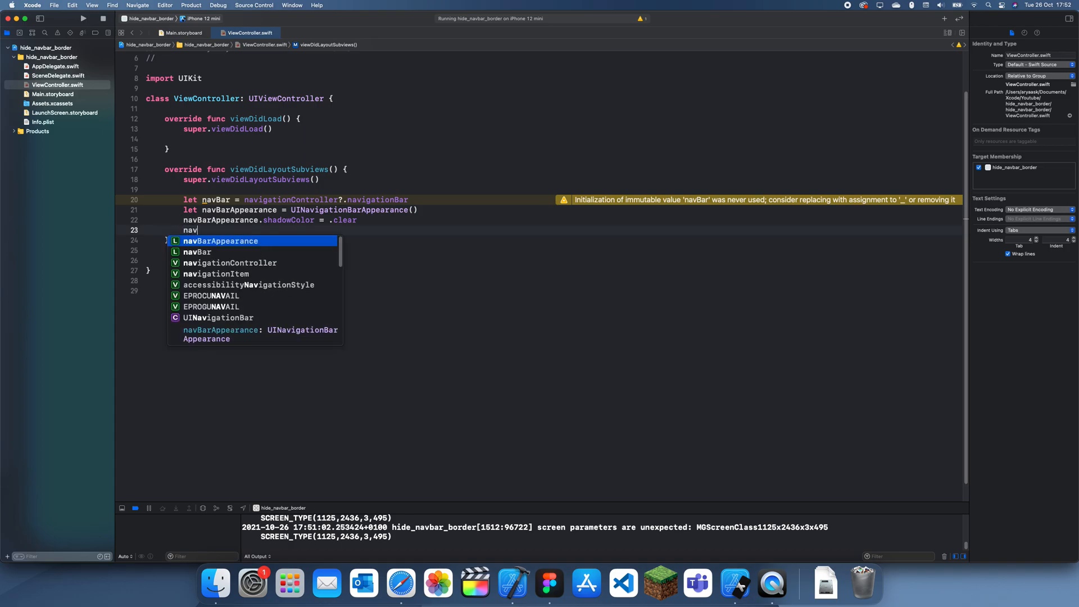
{"action": "type", "text": "navBar."}
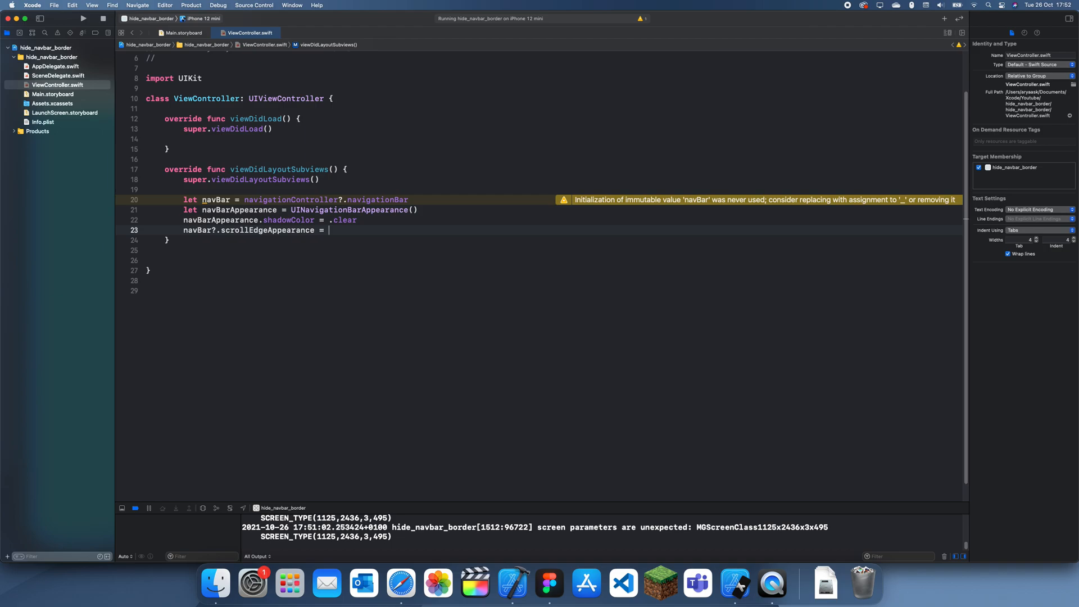
{"action": "type", "text": "navBarAppearance"}
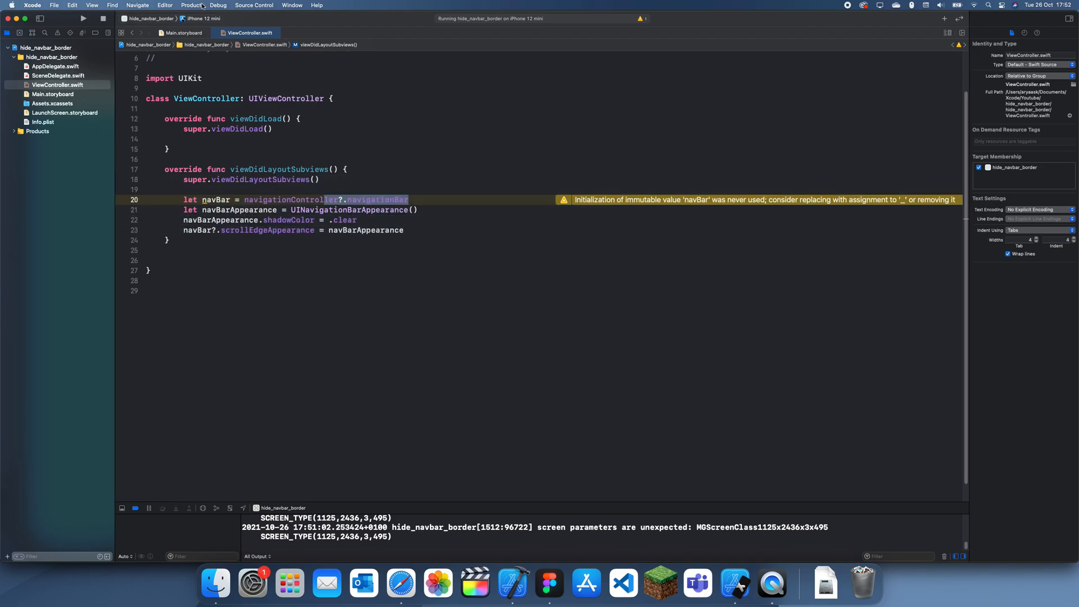
Step: Rebuild and run hide_navbar_border, then view it in Simulator
{"action": "left_click", "coordinate": [83, 22]}
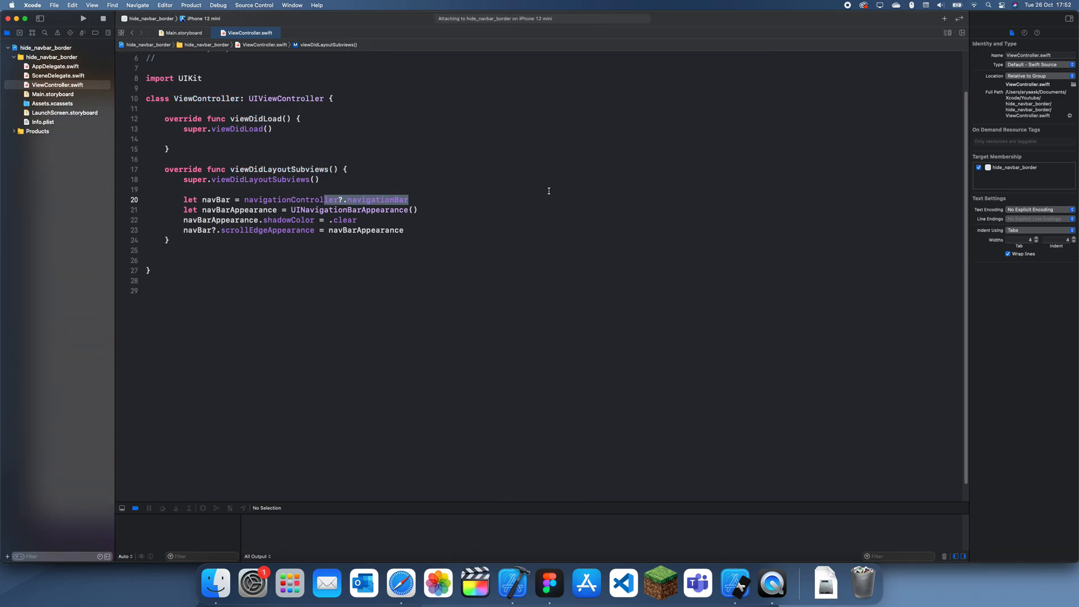
{"action": "left_click", "coordinate": [83, 20]}
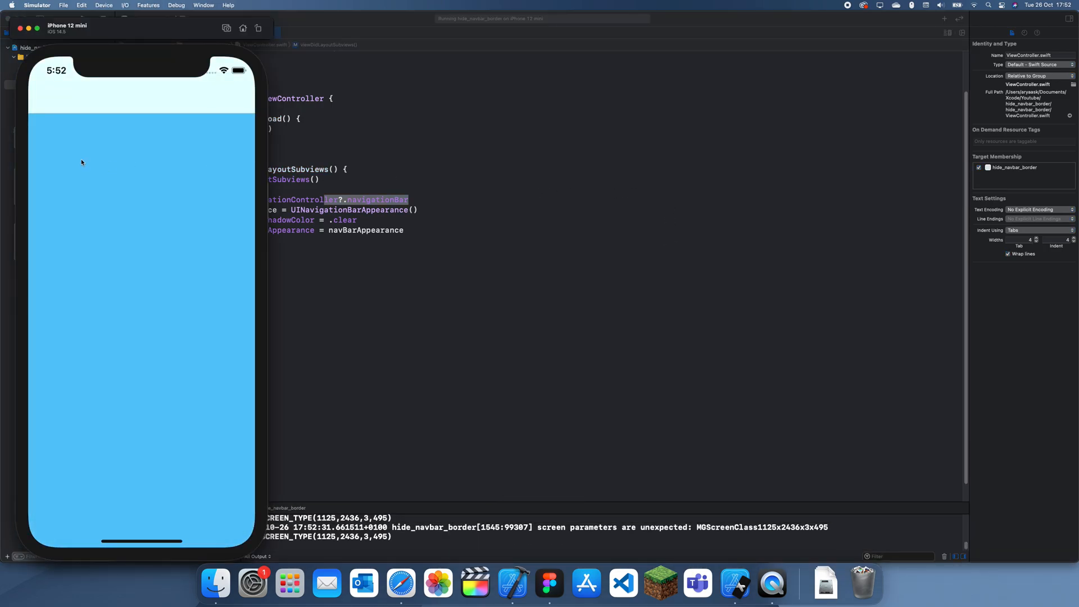
{"action": "mouse_move", "coordinate": [216, 115]}
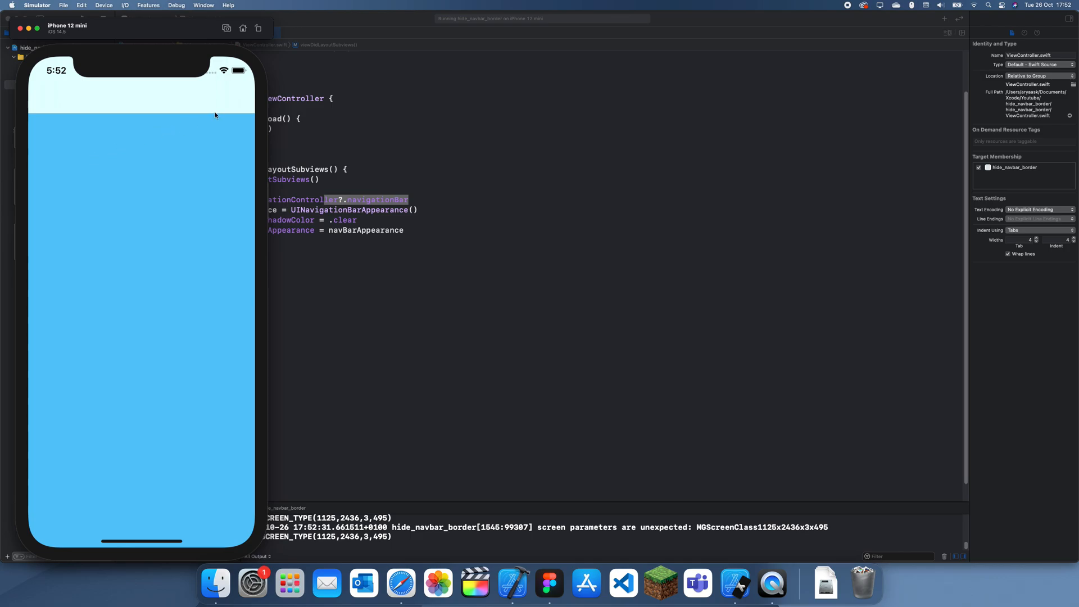
{"action": "mouse_move", "coordinate": [183, 97]}
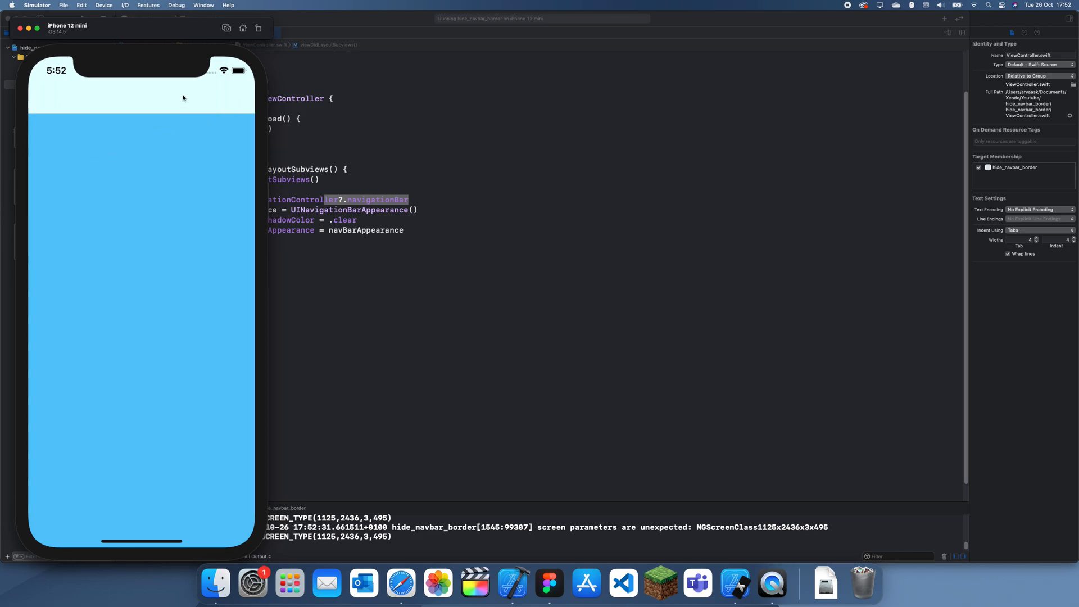
{"action": "mouse_move", "coordinate": [46, 116]}
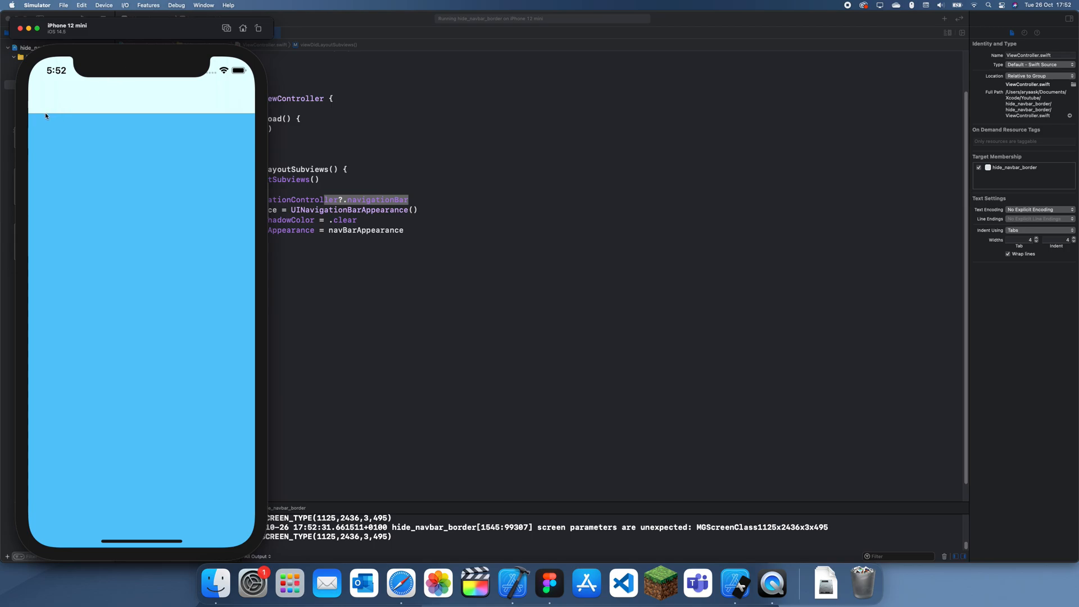
{"action": "mouse_move", "coordinate": [103, 117]}
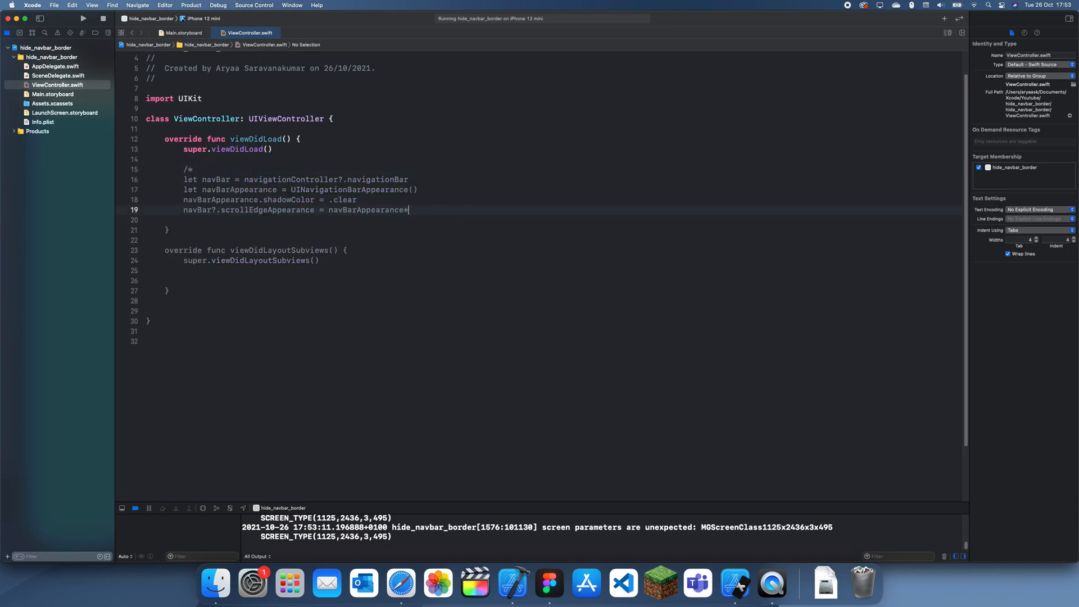
Step: Type self.navigationController?.navigationBar.setValue(true, forKey: "hidesShadow") in viewDidLoad
{"action": "type", "text": "se"}
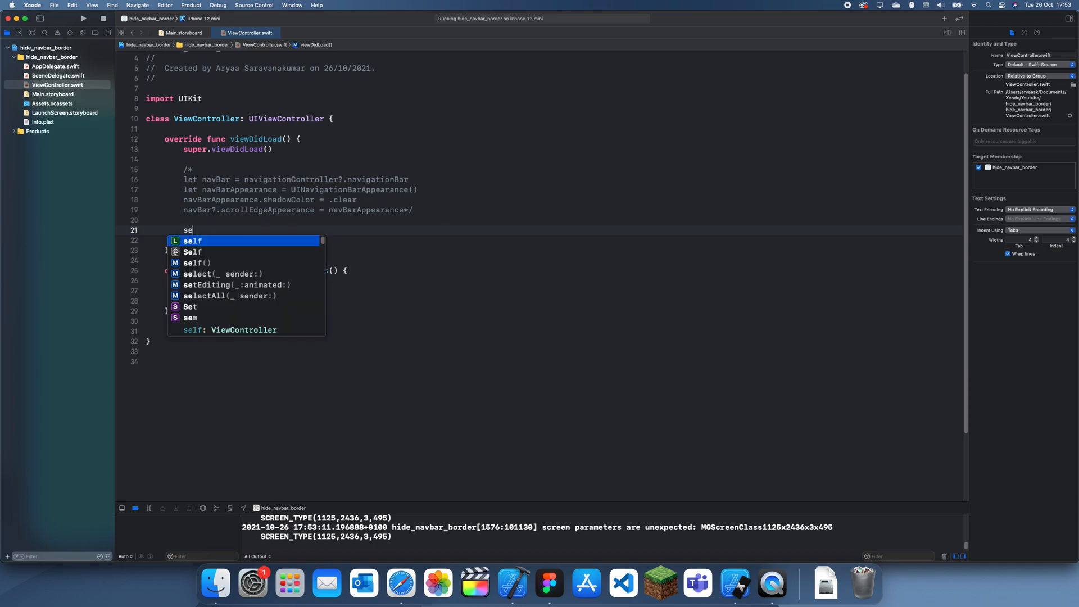
{"action": "type", "text": "lf.navigationController?.navigationBar"}
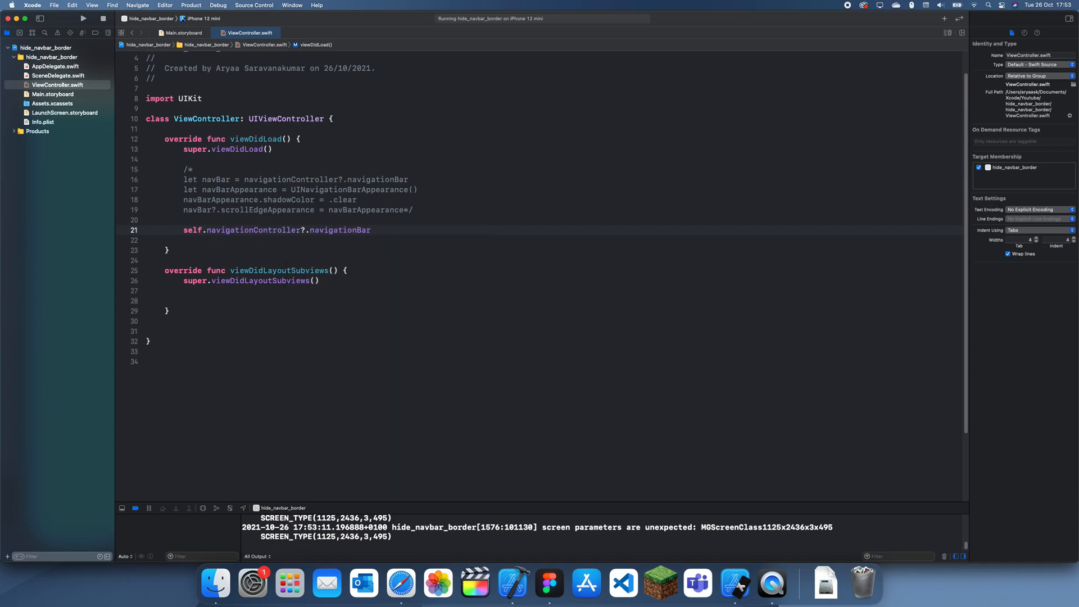
{"action": "type", "text": ".setVas"}
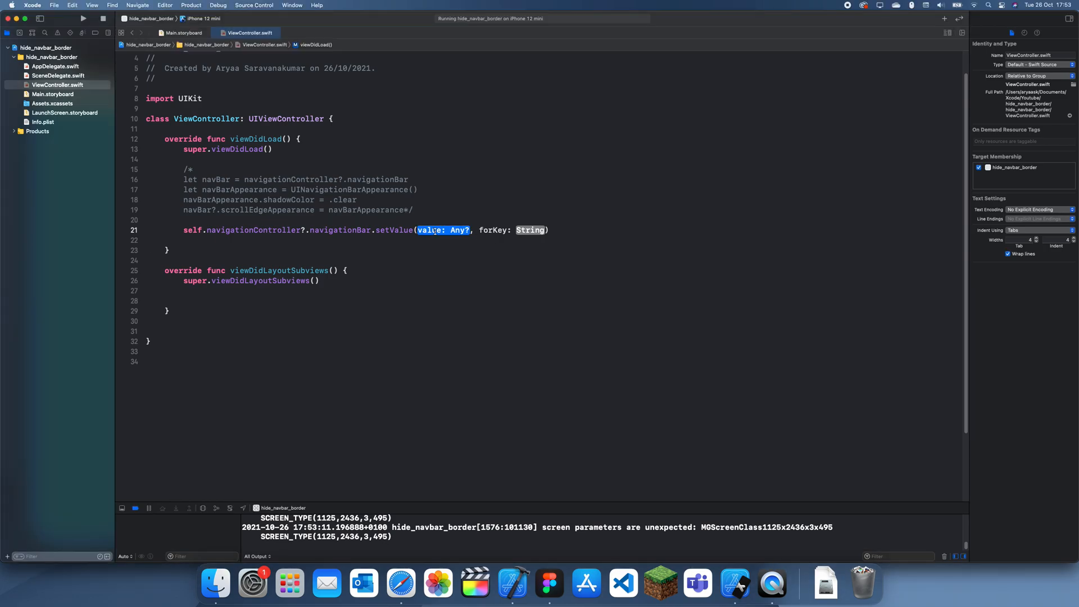
{"action": "type", "text": "CLBYTES"}
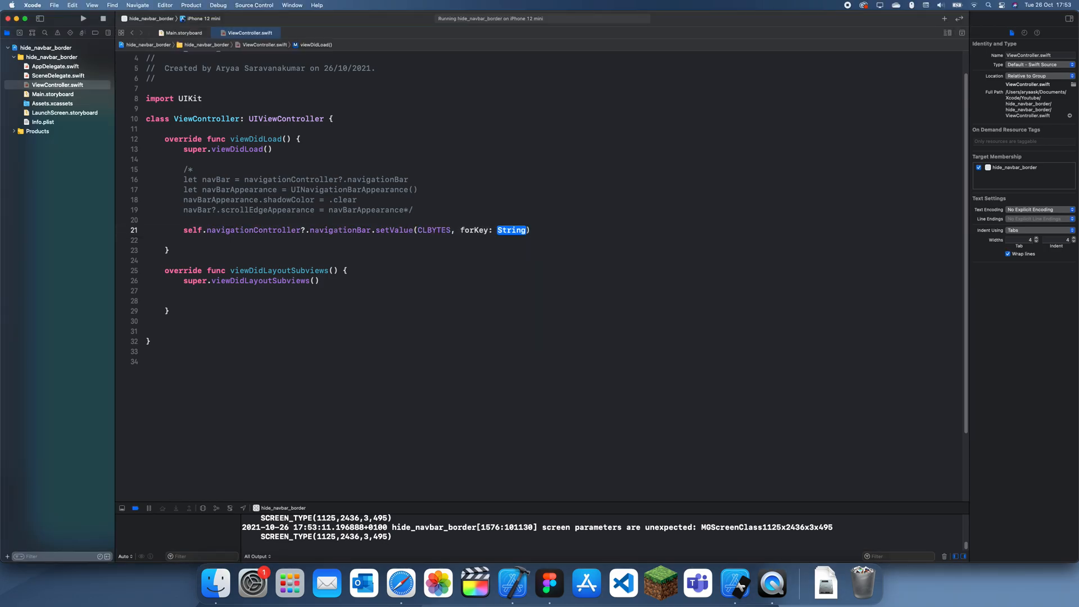
{"action": "type", "text": "true"}
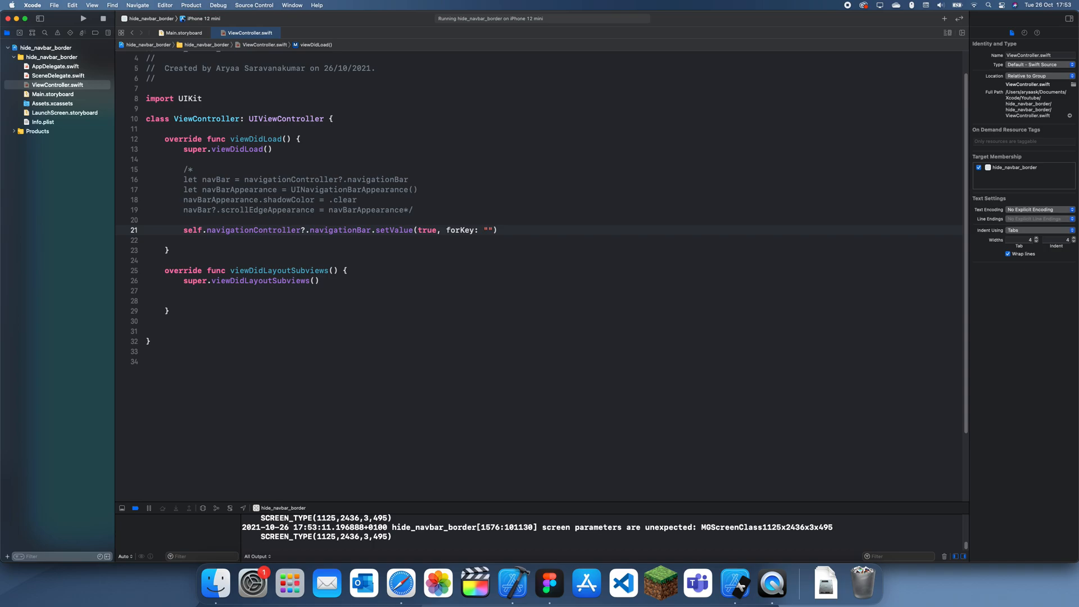
{"action": "type", "text": "hidesShadw"}
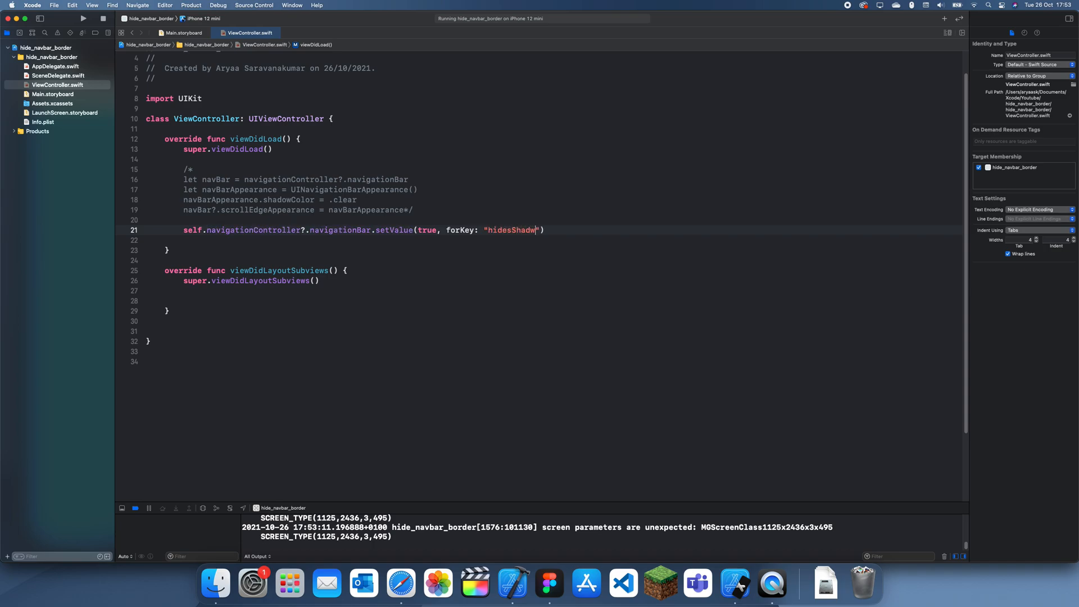
Step: Rebuild and run the app with the hidesShadow call, then view it in Simulator
{"action": "left_click", "coordinate": [84, 19]}
{"action": "type", "text": "o"}
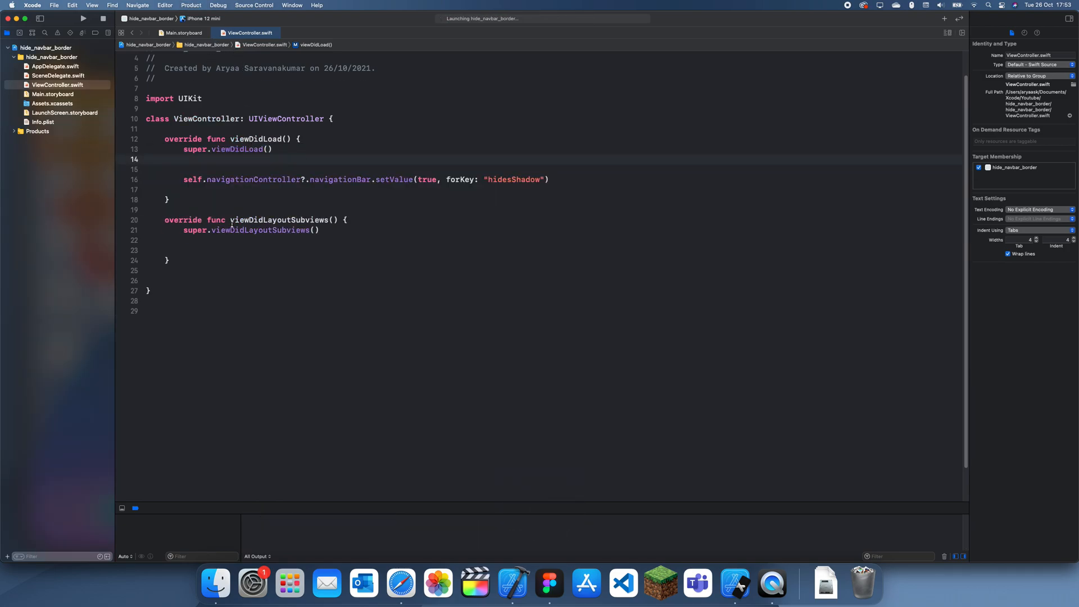
{"action": "left_click", "coordinate": [84, 19]}
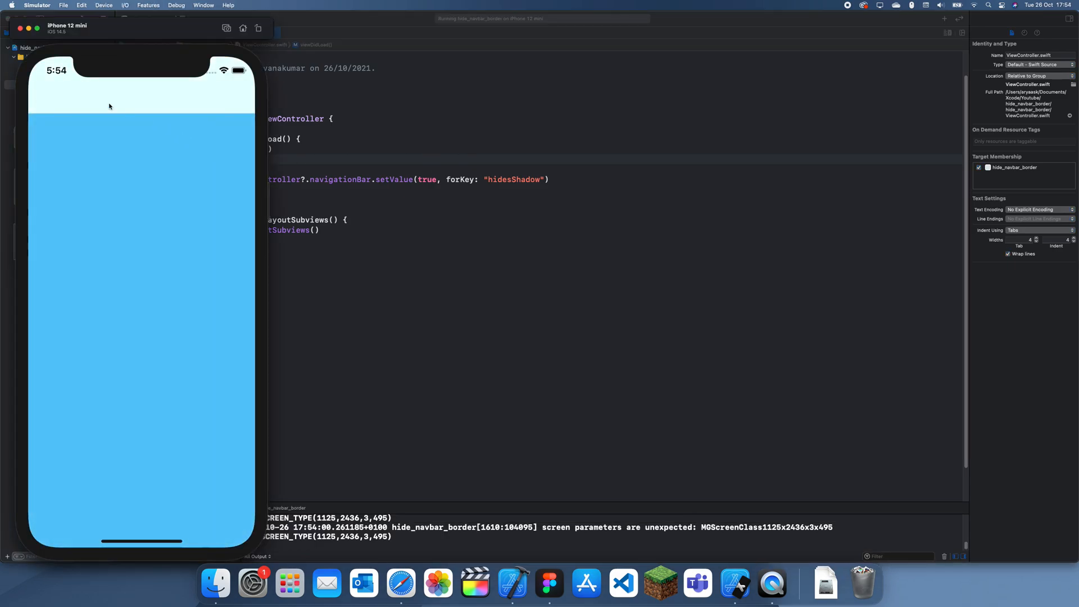
{"action": "mouse_move", "coordinate": [143, 124]}
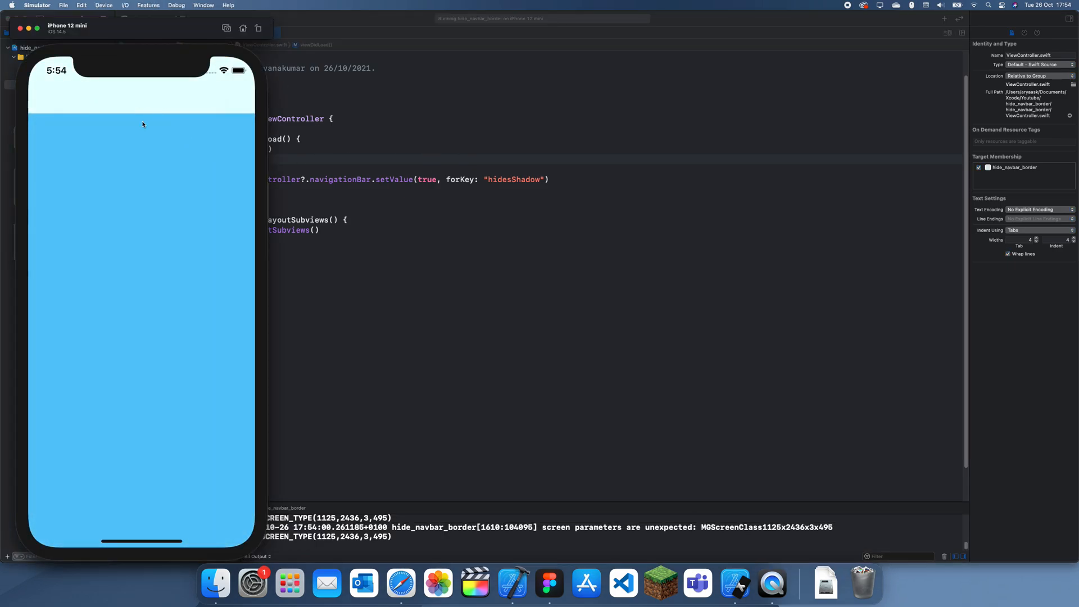
{"action": "mouse_move", "coordinate": [107, 89]}
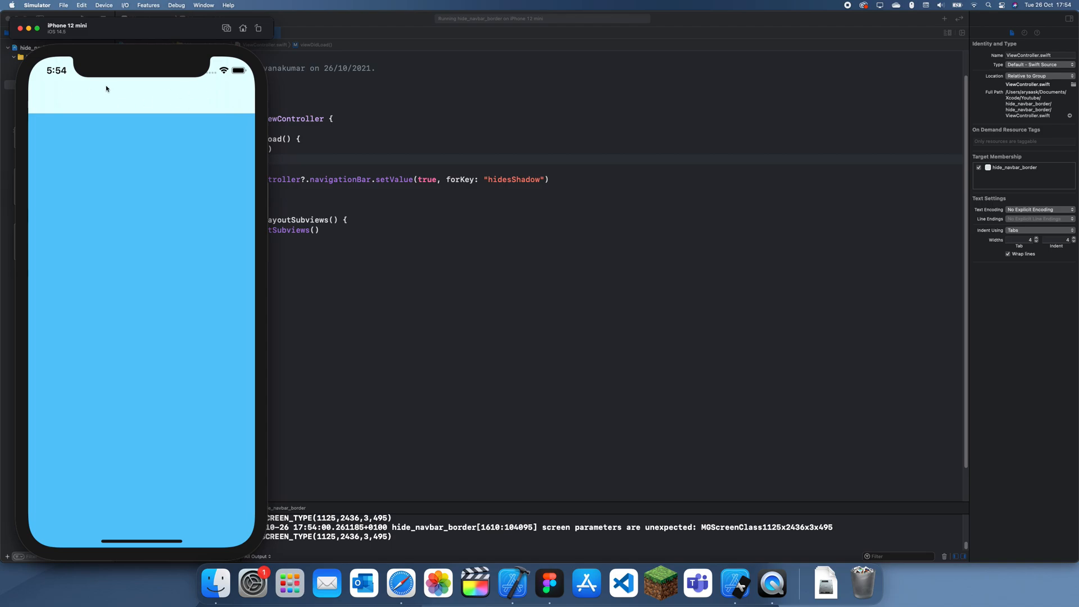
{"action": "mouse_move", "coordinate": [310, 140]}
{"action": "type", "text": "sel"}
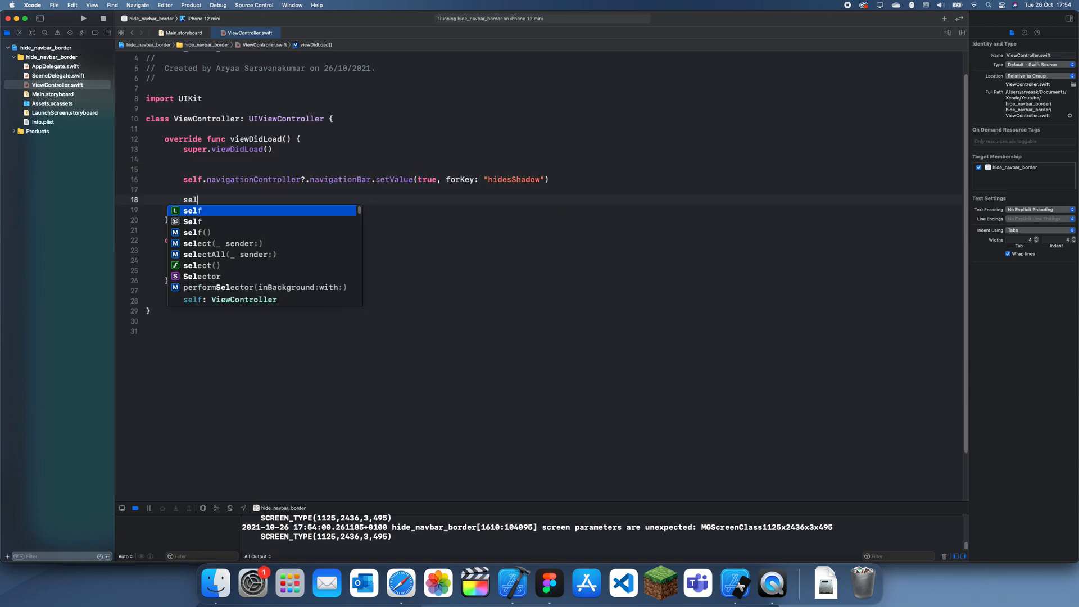
Step: Add navigationBar.backgroundColor = .systemTeal, run the app, then delete that line
{"action": "type", "text": "f.navigationController?.navigationBar.backgroundColor"}
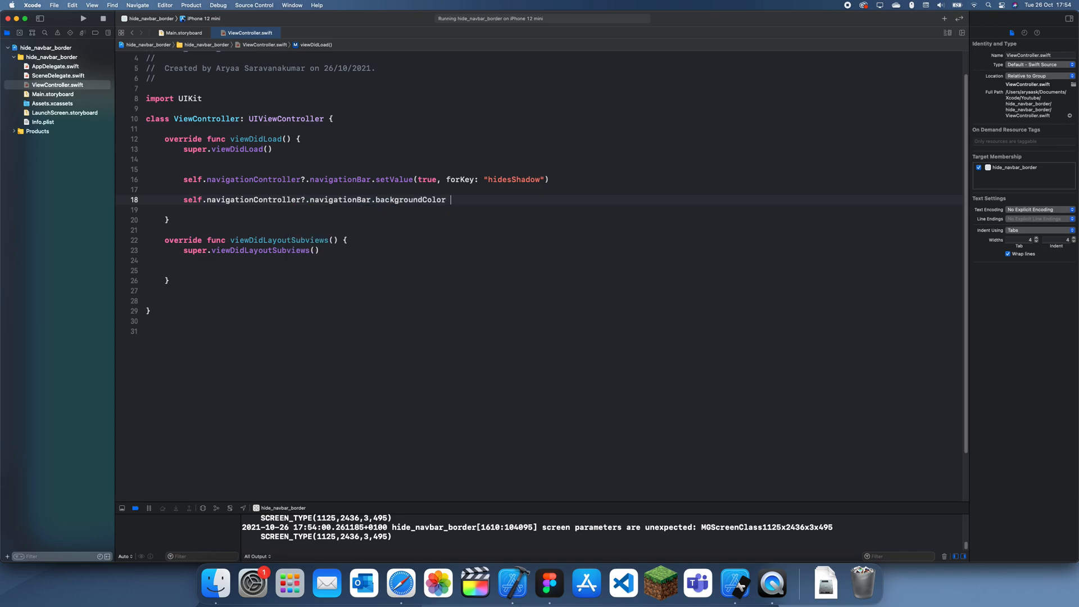
{"action": "type", "text": "= .te"}
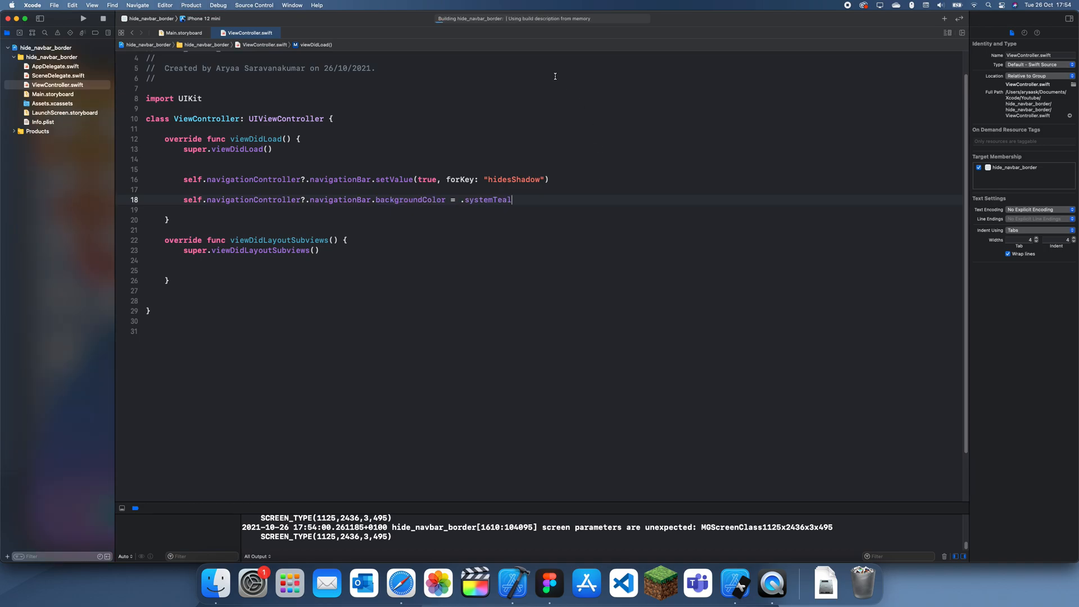
{"action": "left_click", "coordinate": [85, 19]}
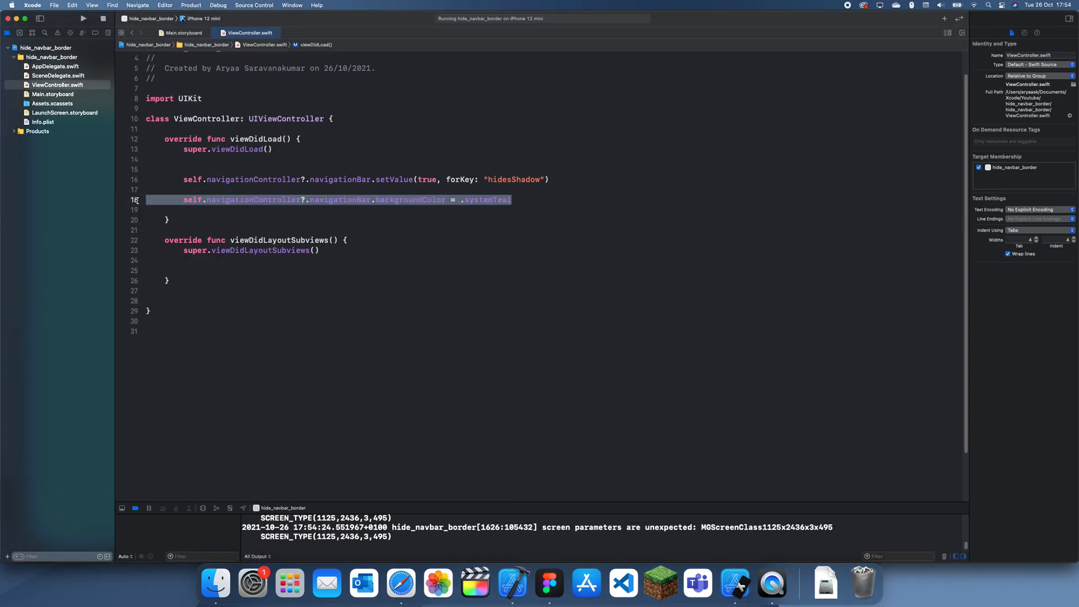
{"action": "key", "text": "Delete"}
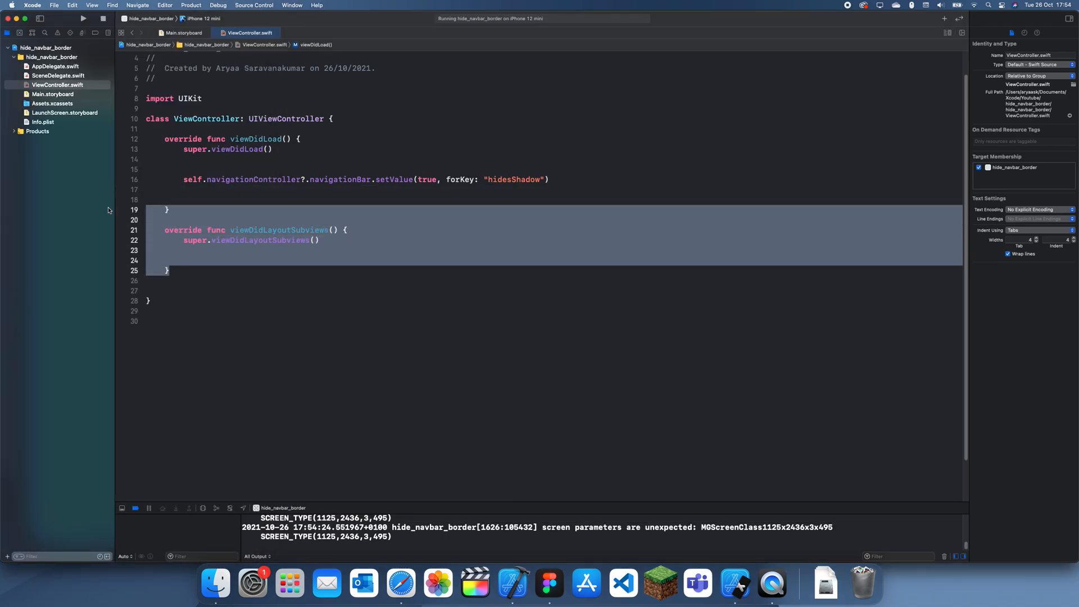